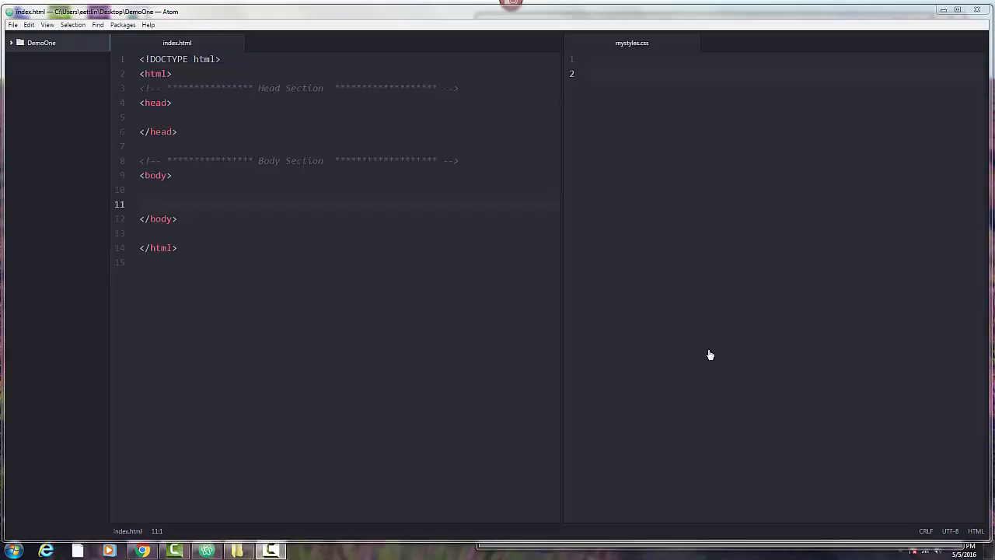
mouse_move(413, 415)
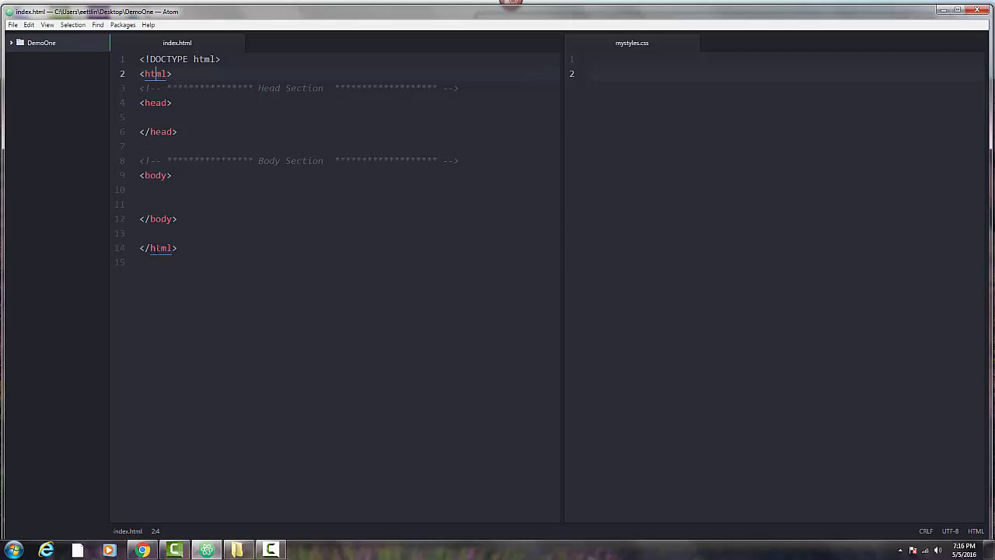
- Point out the html and head tags, then bring up the w3schools link tag reference
click(155, 102)
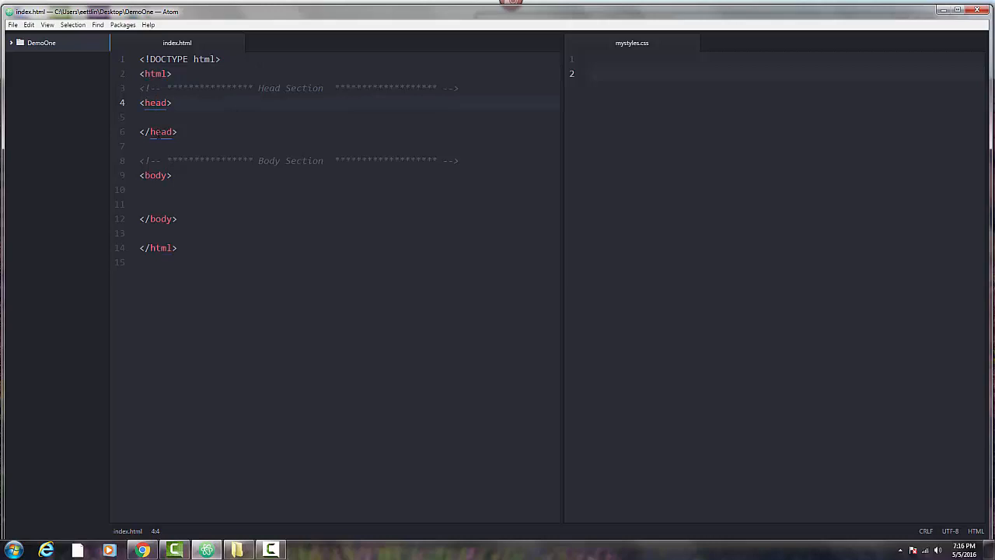
click(156, 175)
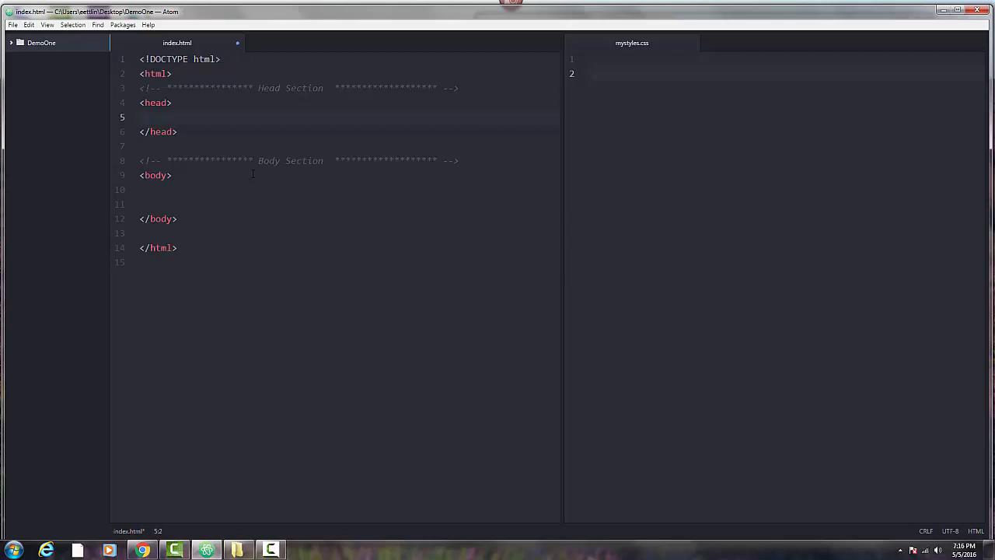
mouse_move(143, 551)
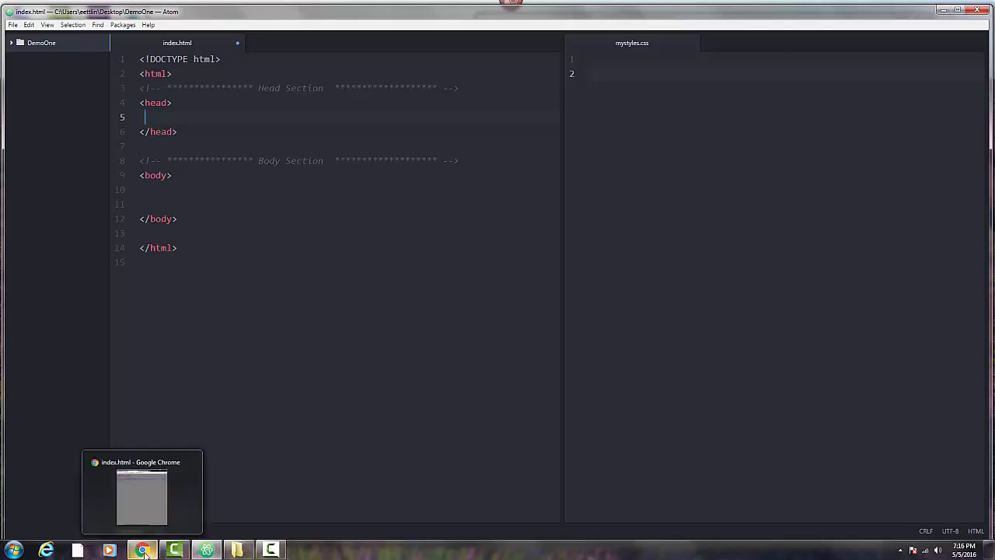
click(142, 496)
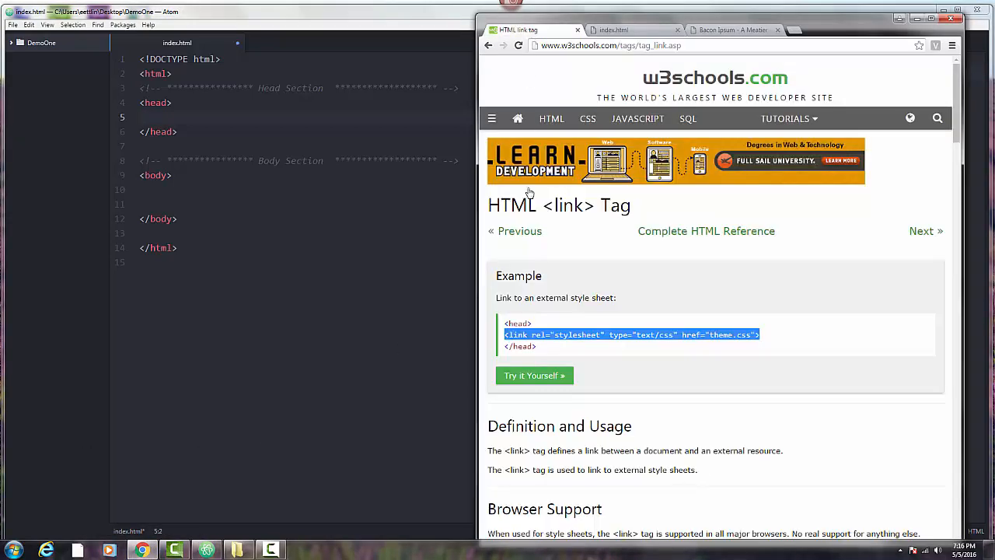
mouse_move(563, 325)
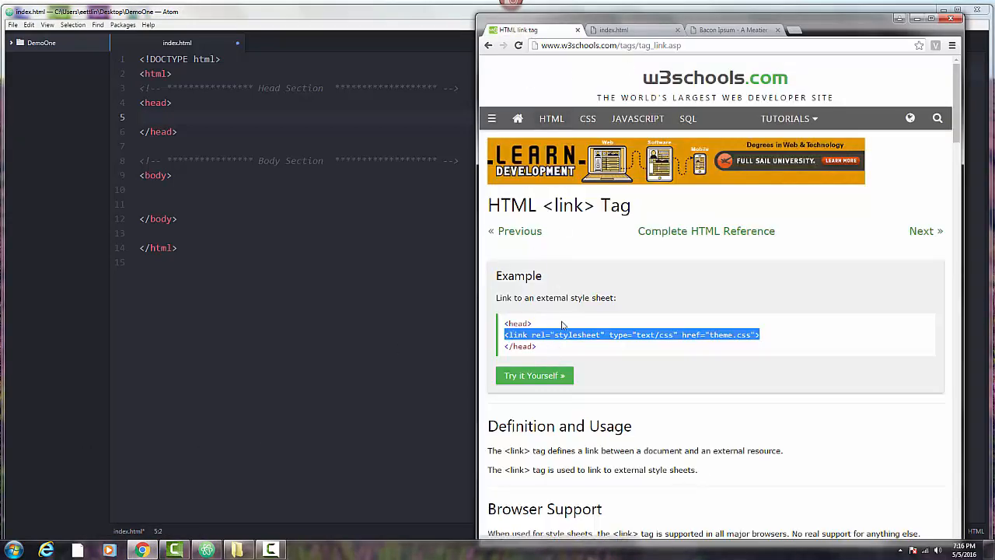
mouse_move(579, 275)
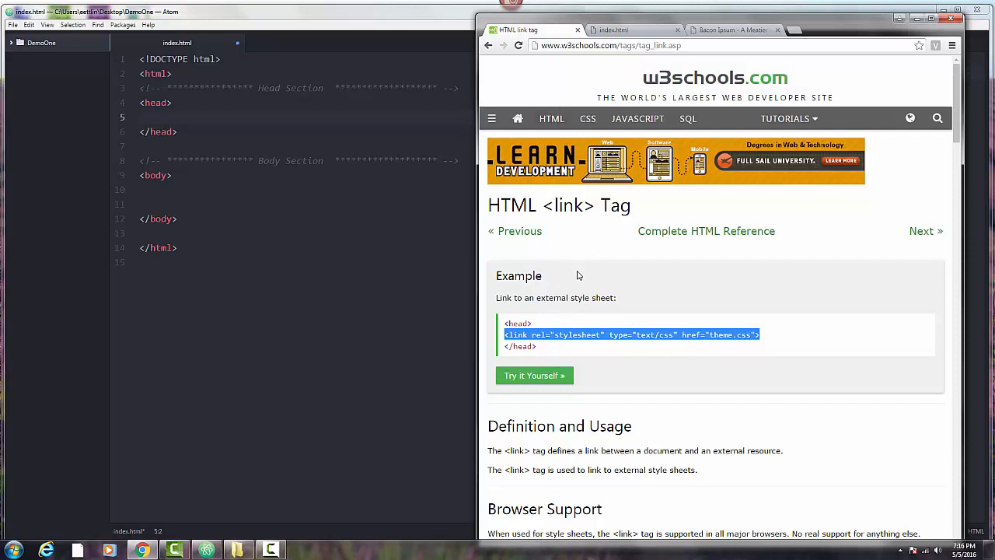
- Copy the stylesheet link example into index.html's head, with href theme.css
click(766, 335)
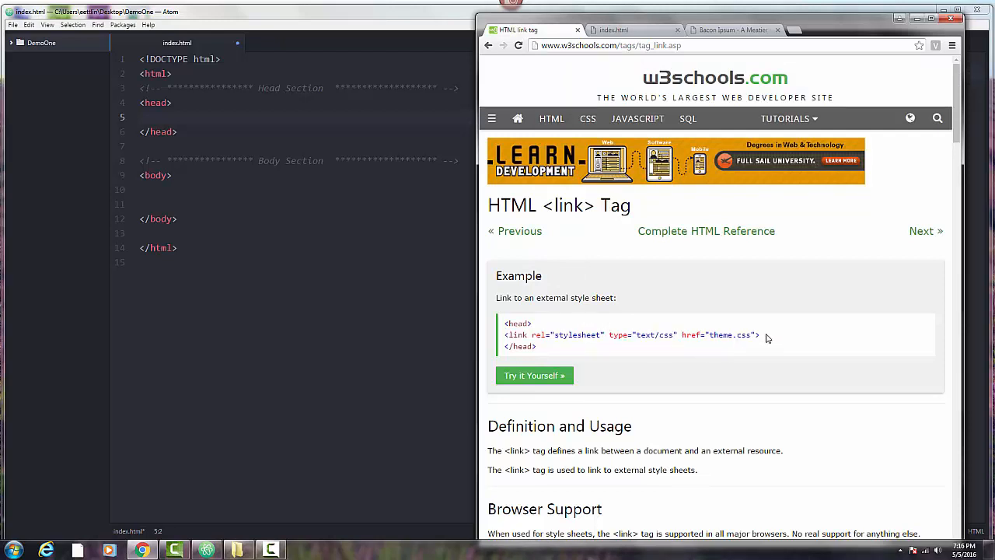
double_click(630, 335)
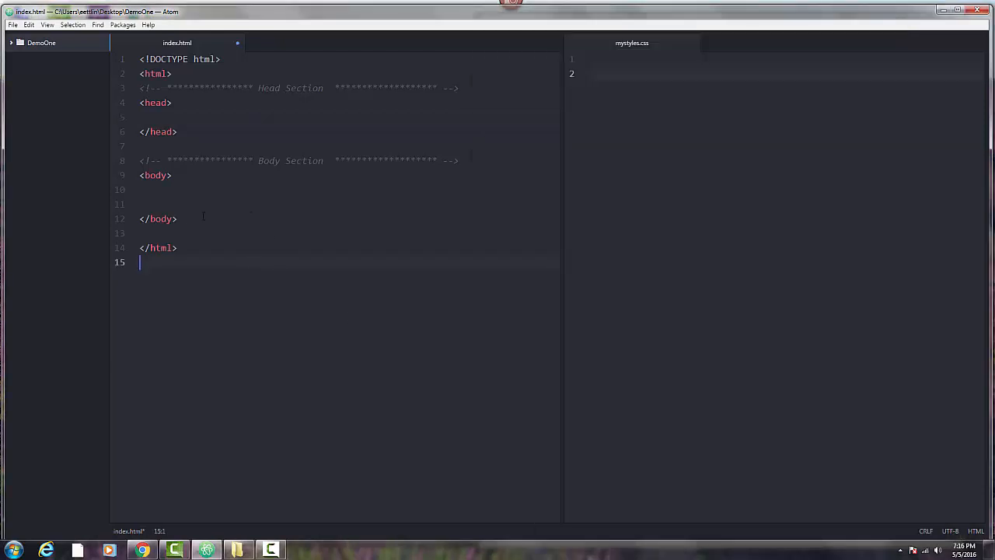
click(178, 117)
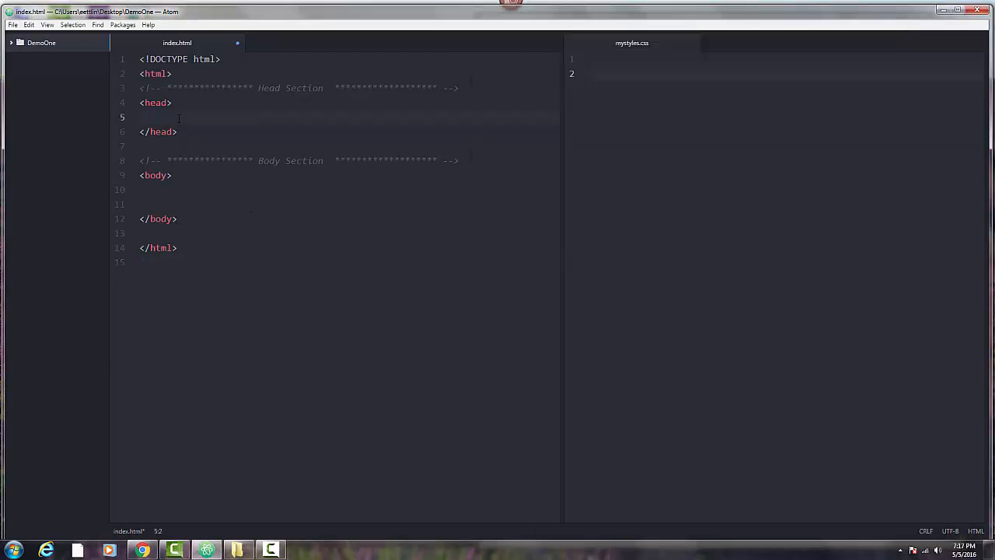
text(<link rel="stylesheet" type="text/css" href="theme.css">)
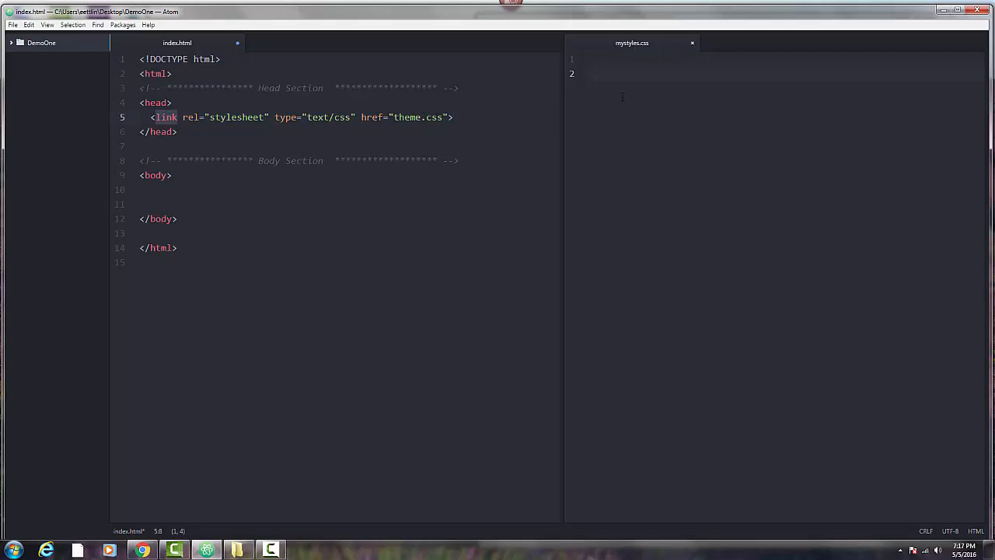
mouse_move(621, 186)
text(mystyles)
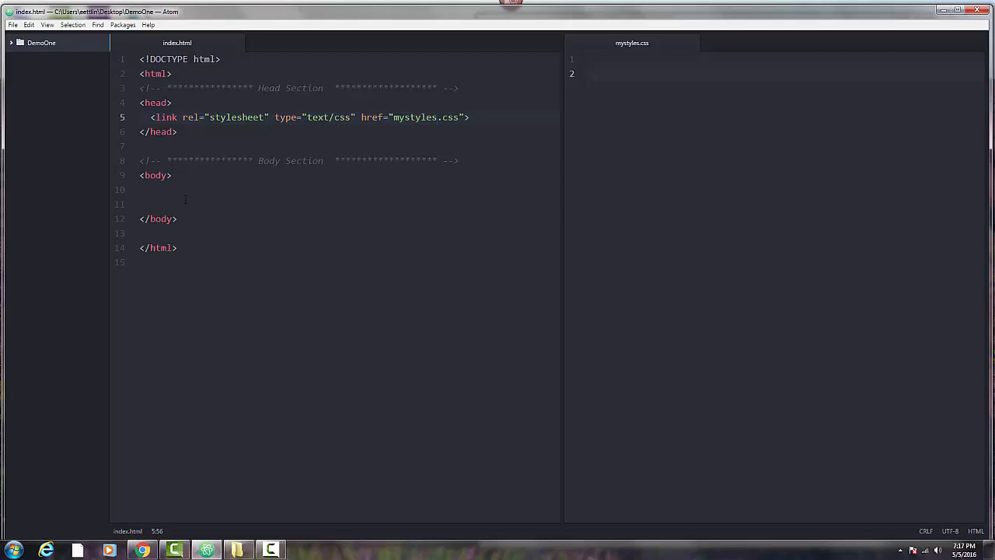
- Type <h1>This is a heading 1 text</h1> inside the body of index.html
click(152, 190)
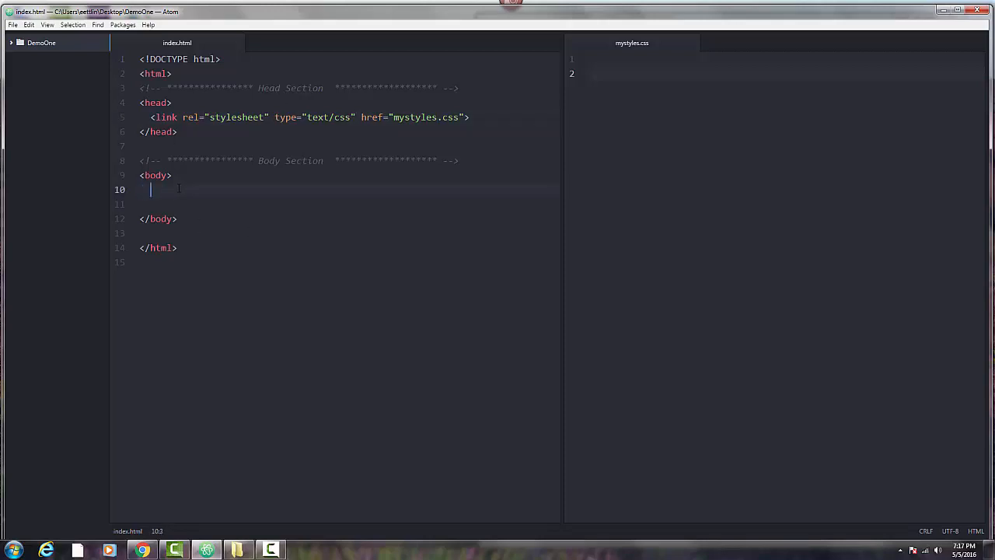
text(<h1></)
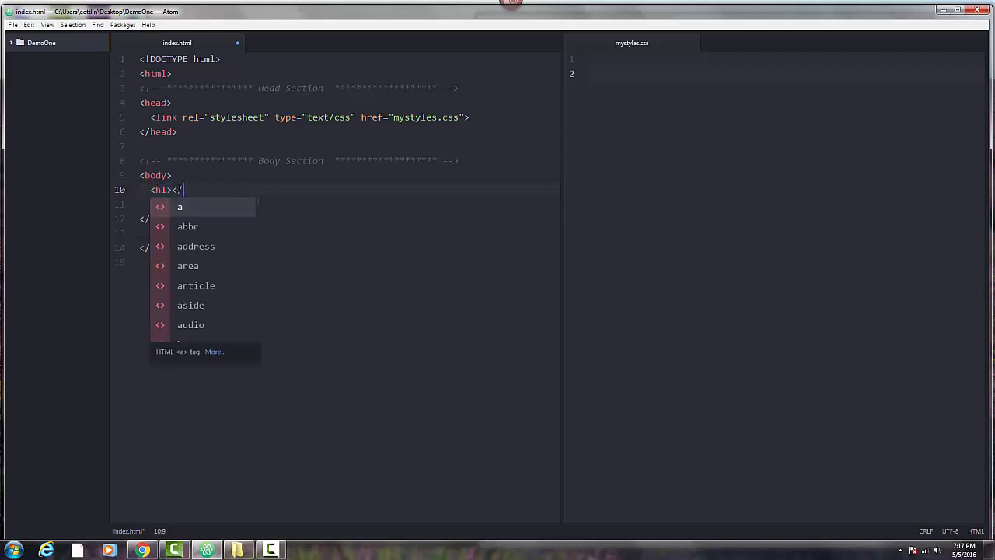
text(h1>)
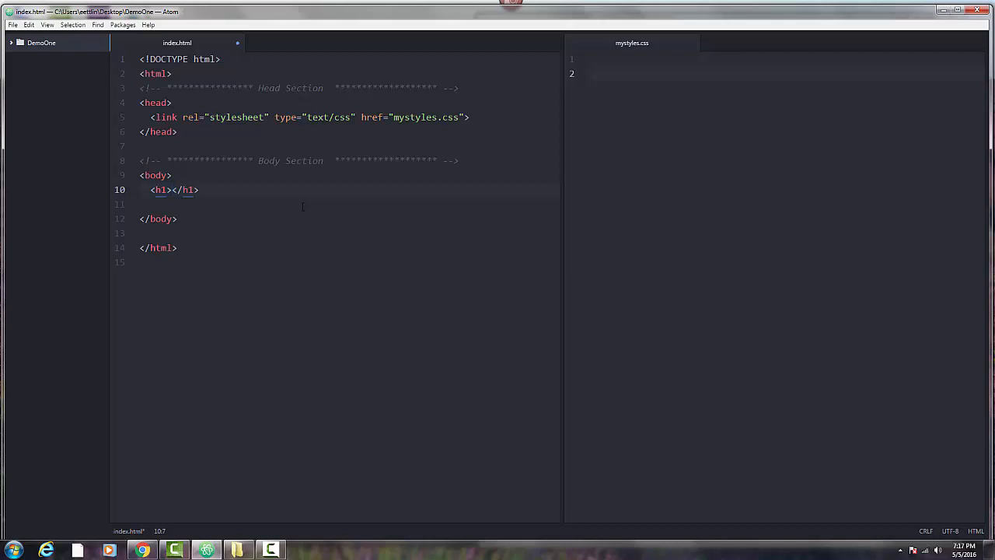
text(This is a)
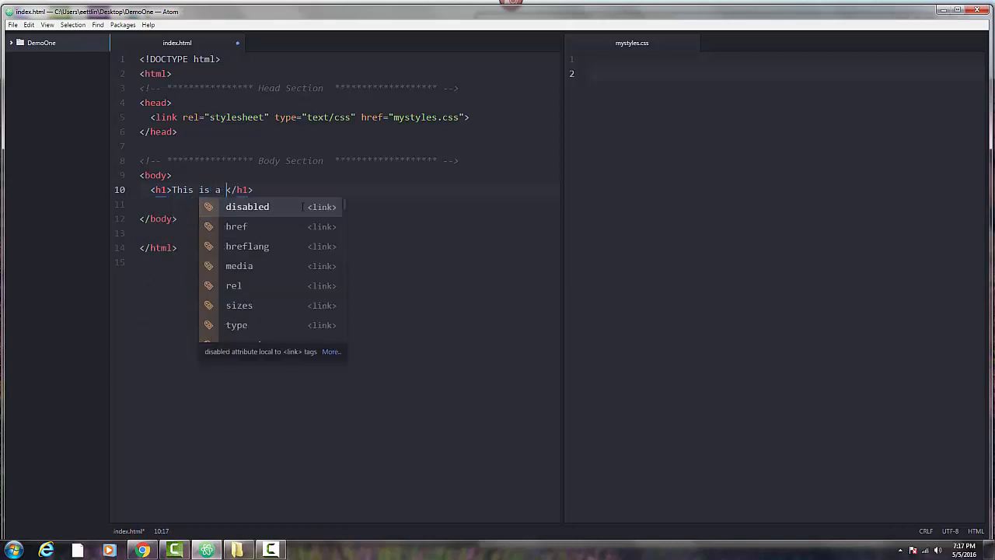
text(heading)
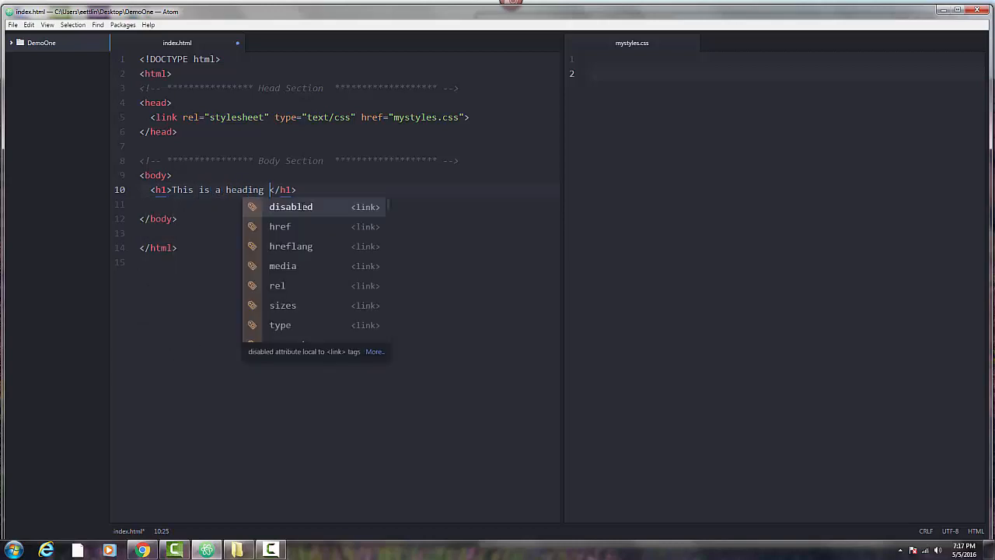
text(1 te)
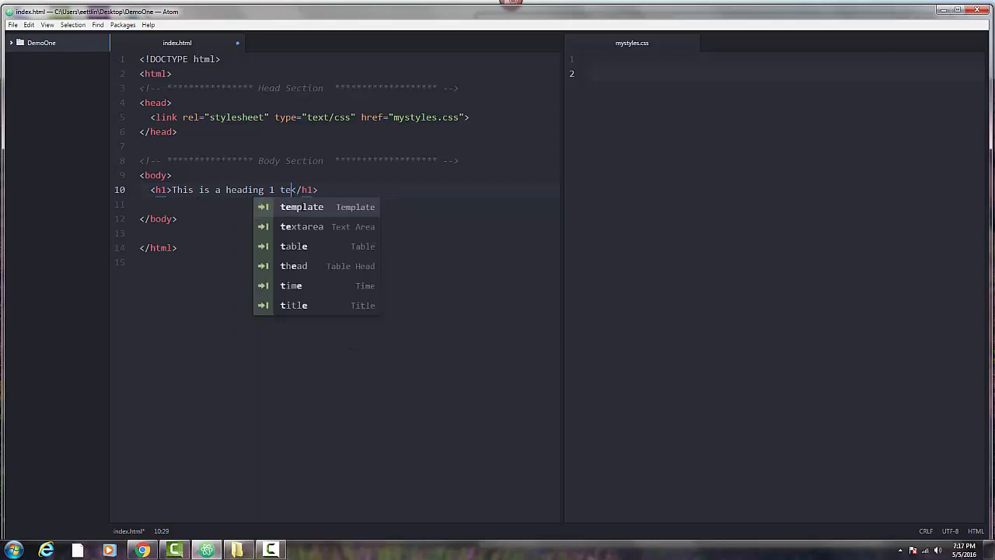
text(xt)
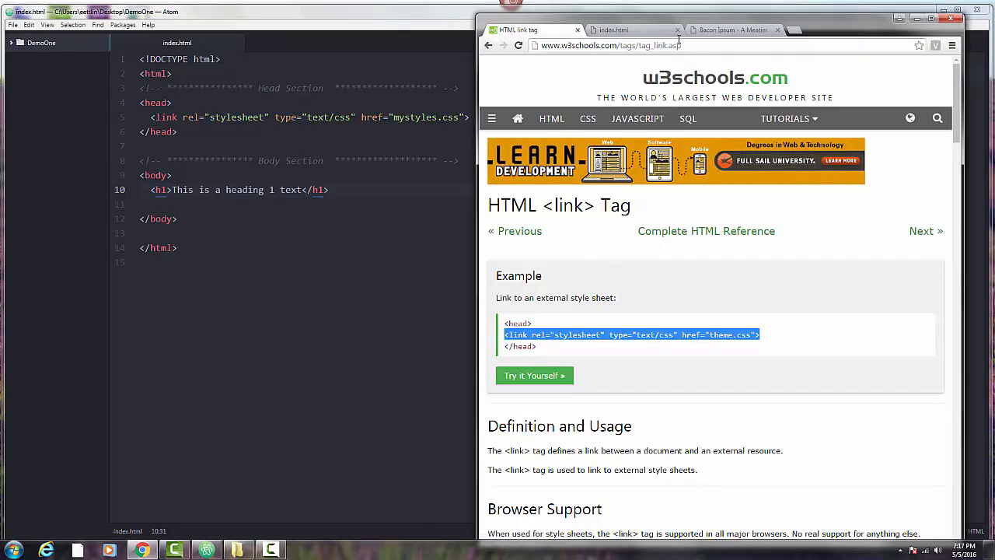
- Close the outdated index.html tab and reopen the page from the DemoOne folder
click(669, 29)
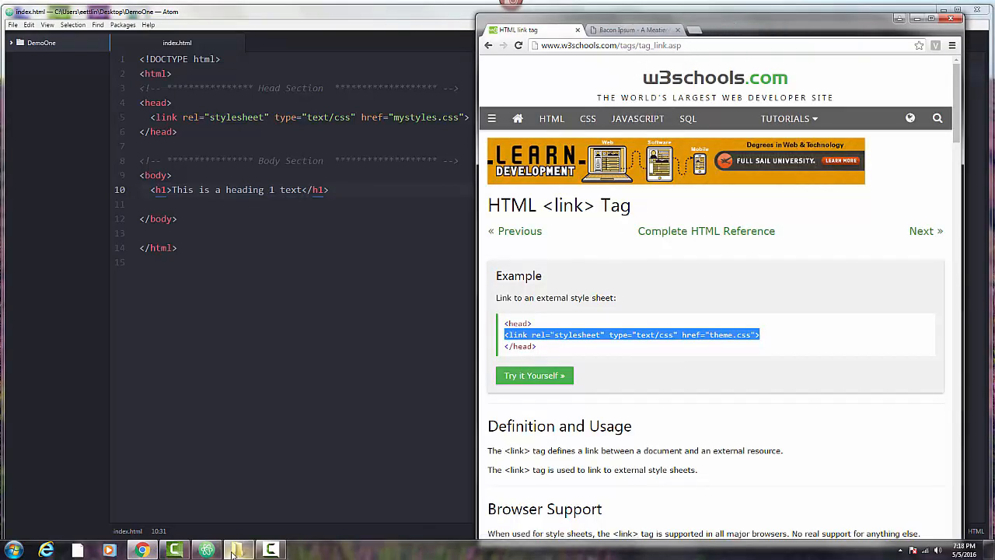
click(239, 551)
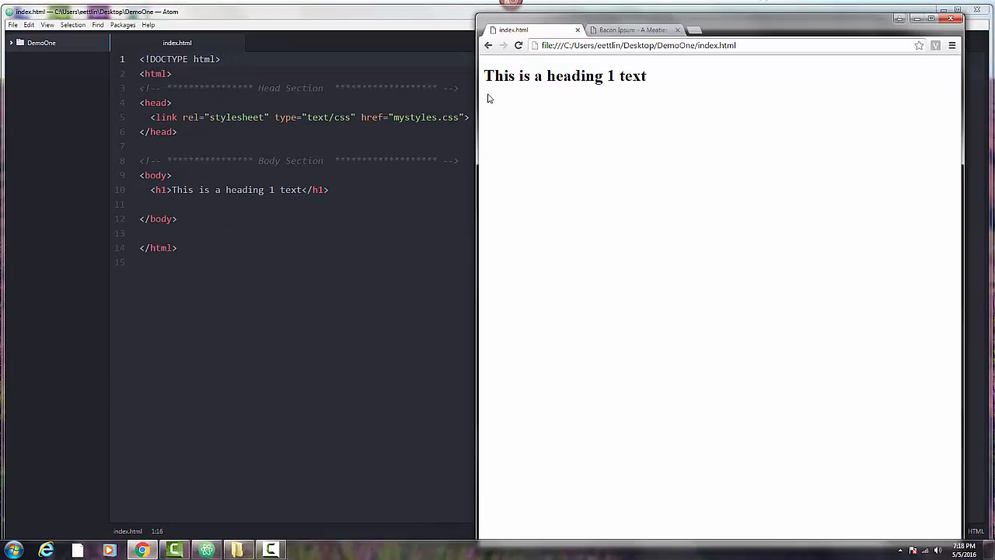
mouse_move(315, 237)
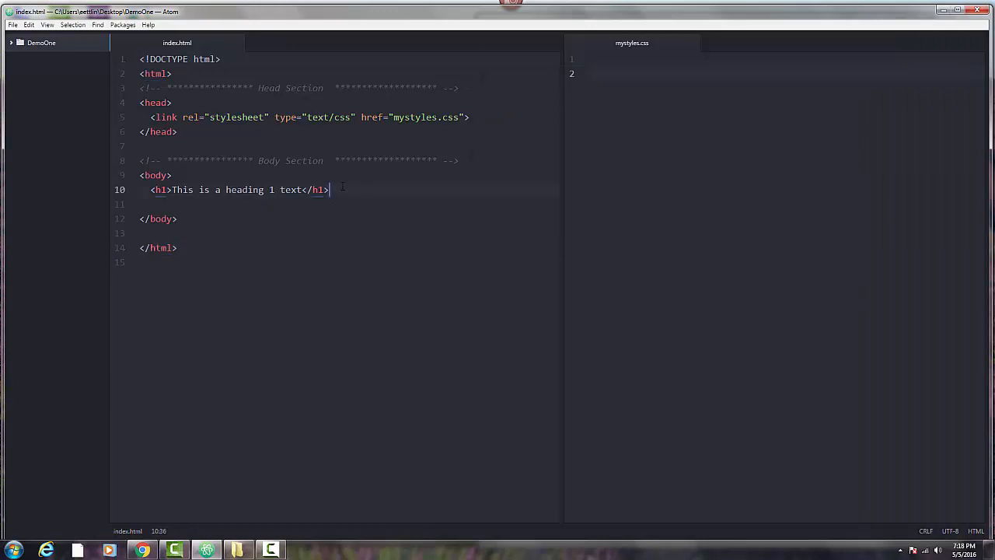
- Add a new line below the heading and start a <p> paragraph
key(Return)
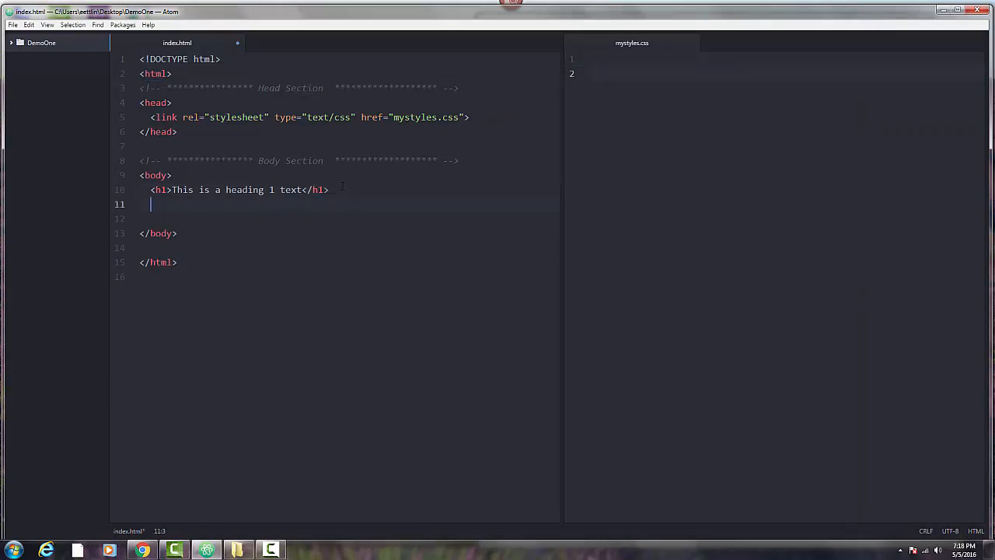
text(<p></p>)
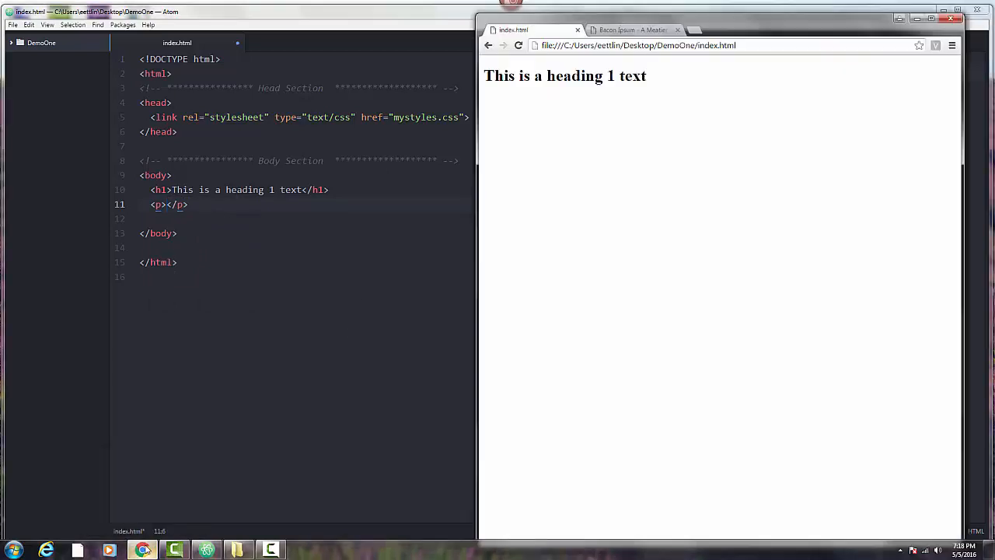
click(631, 30)
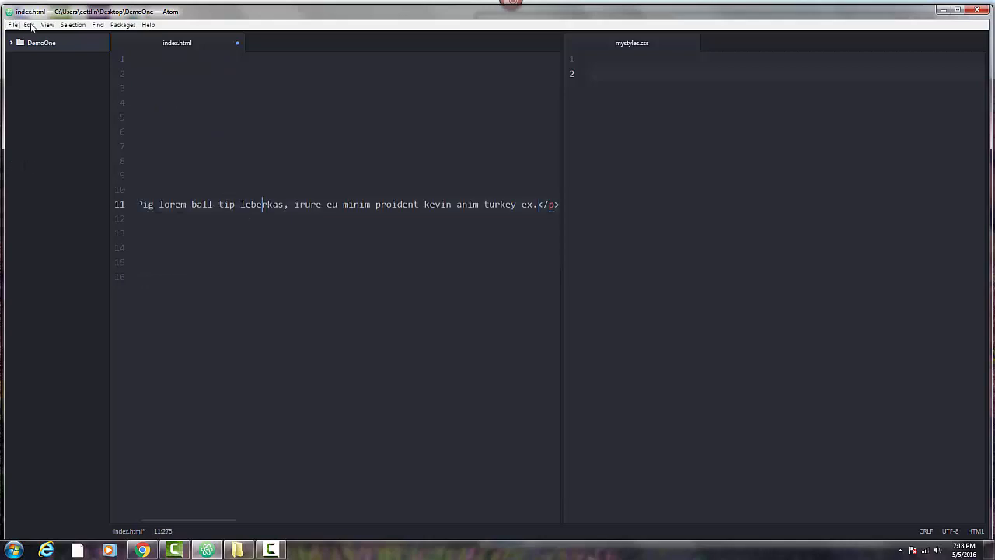
- Break the paragraph onto its own lines and select its text lines for indenting
click(29, 24)
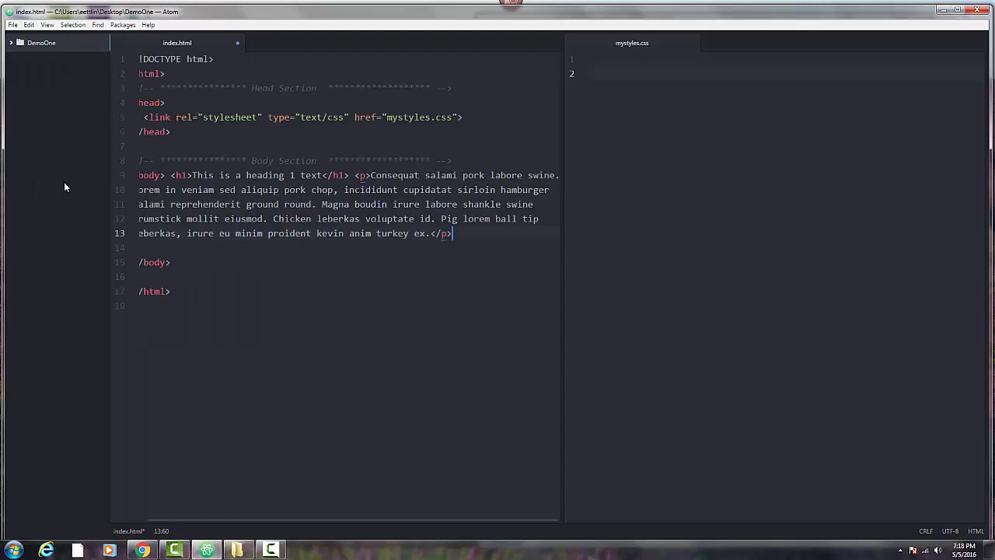
click(356, 175)
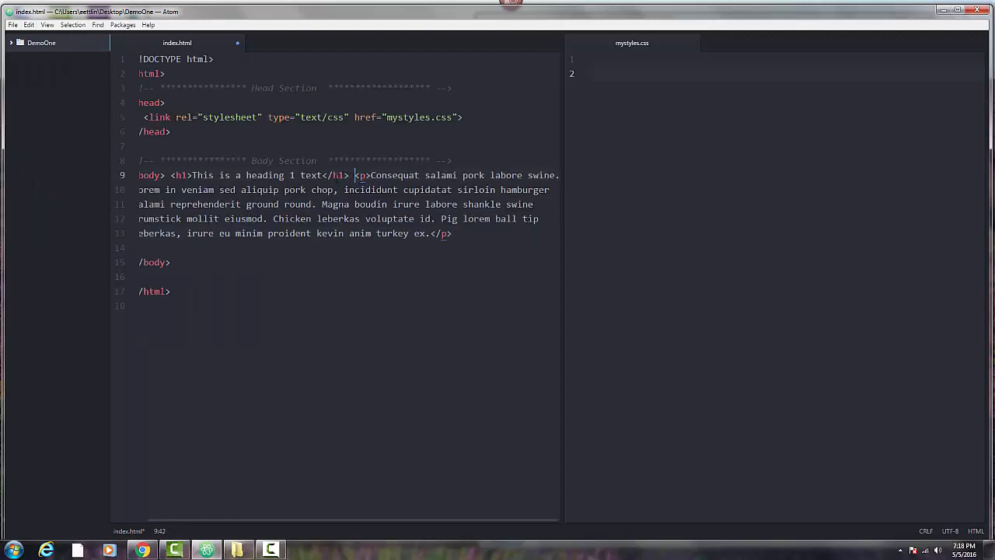
key(enter)
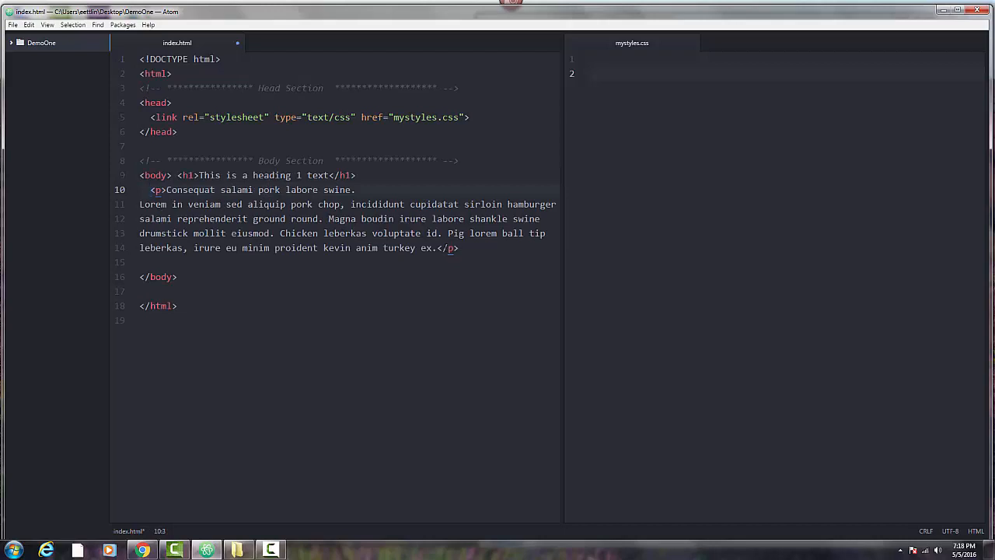
key(Enter)
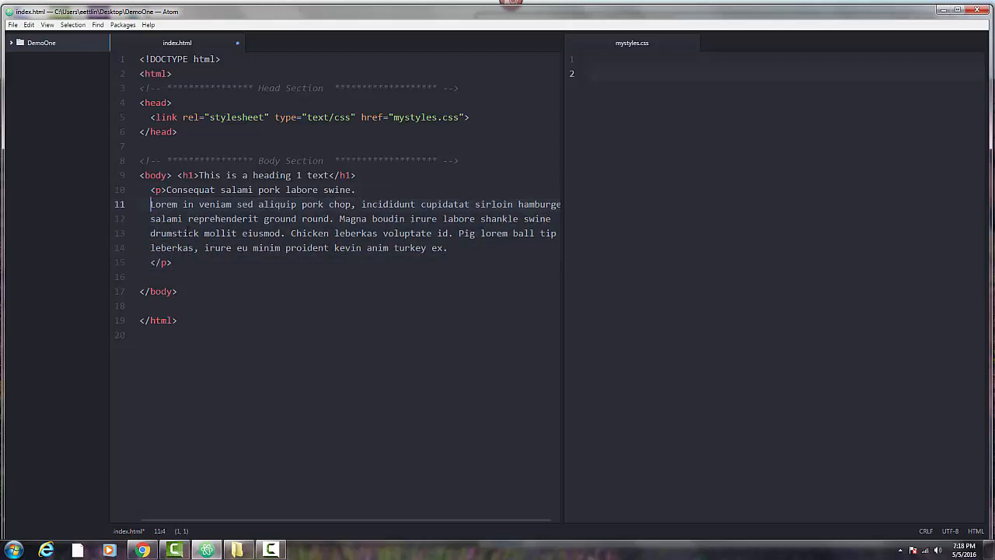
drag(150, 203, 459, 247)
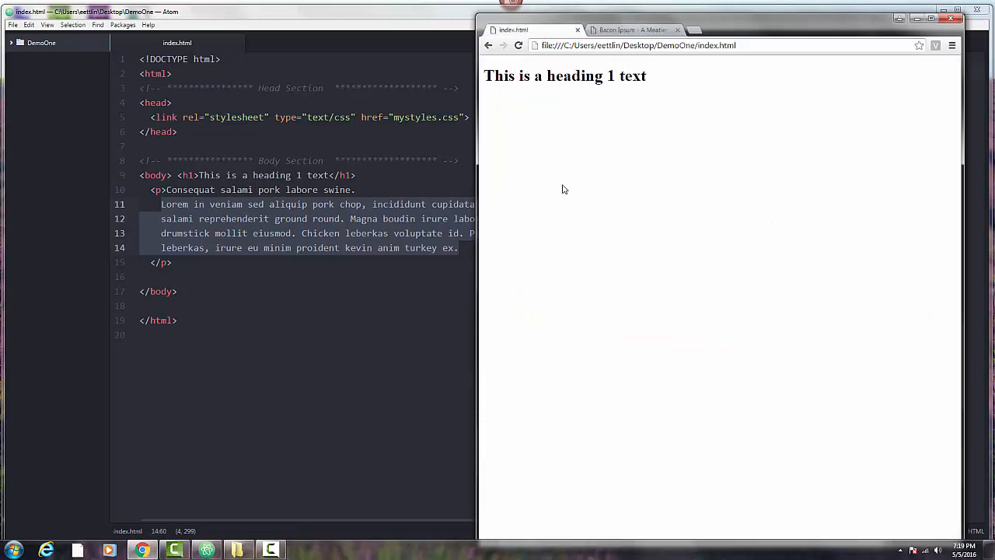
- Return to the blank mystyles.css pane in Atom
click(519, 45)
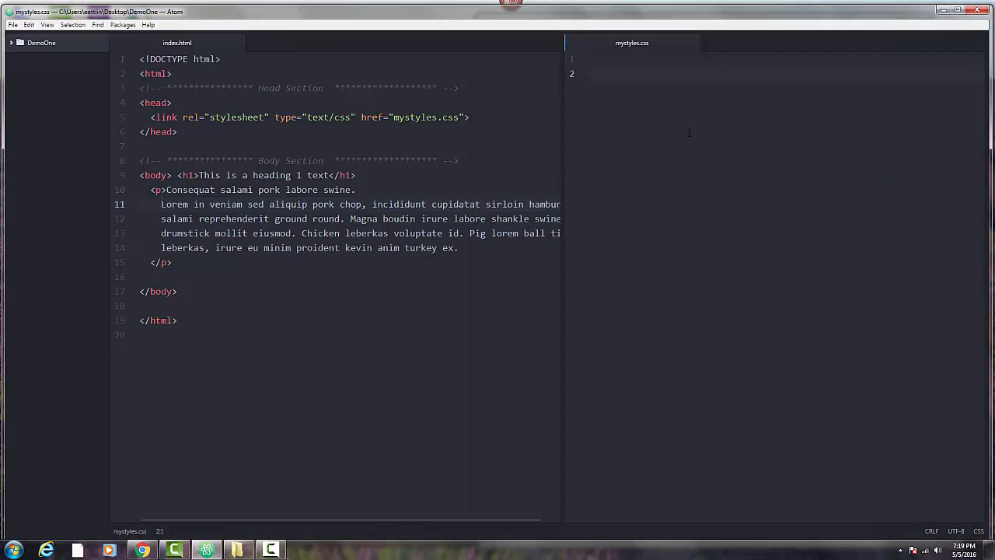
- Write a body rule in mystyles.css with color: blue and background-color: pink
text(body{)
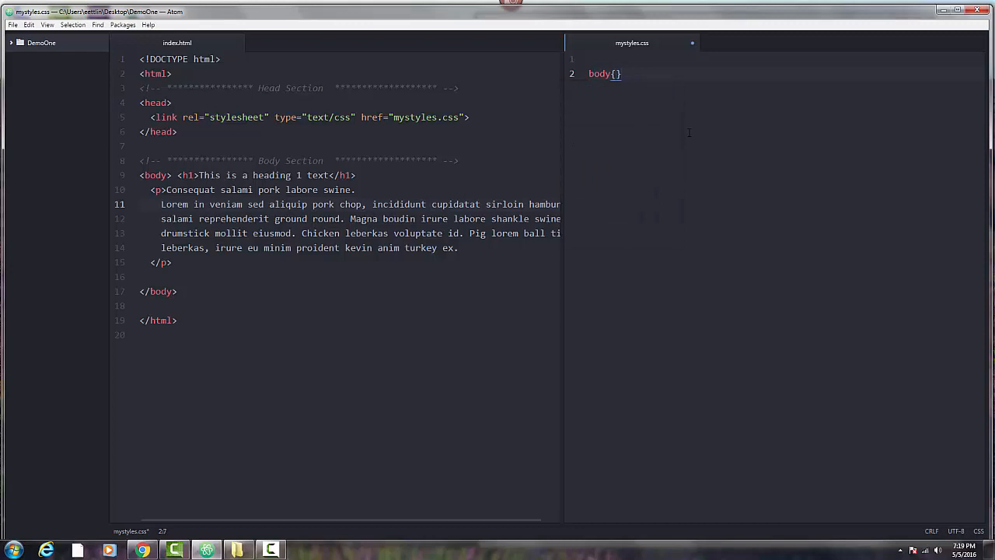
click(617, 73)
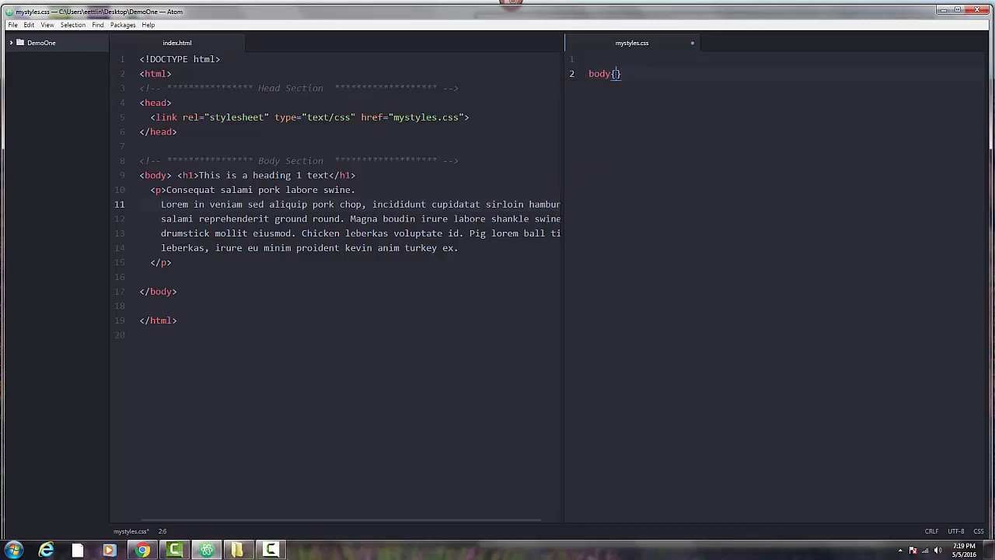
key(enter)
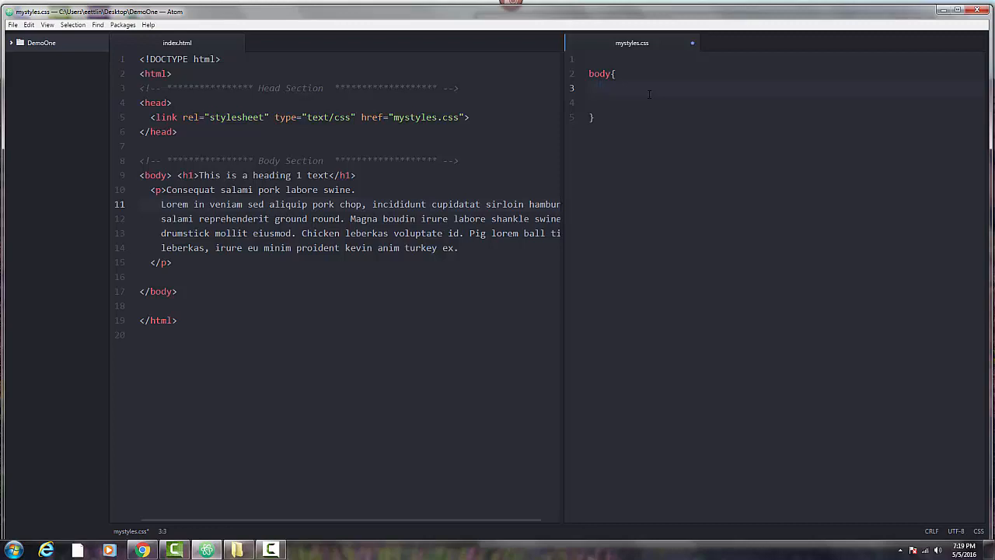
text(color)
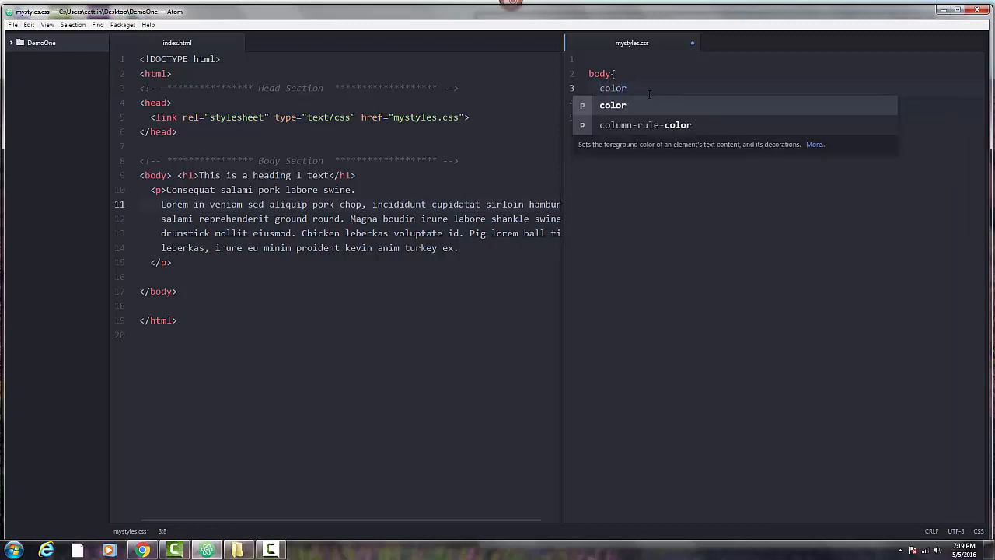
text(:blo)
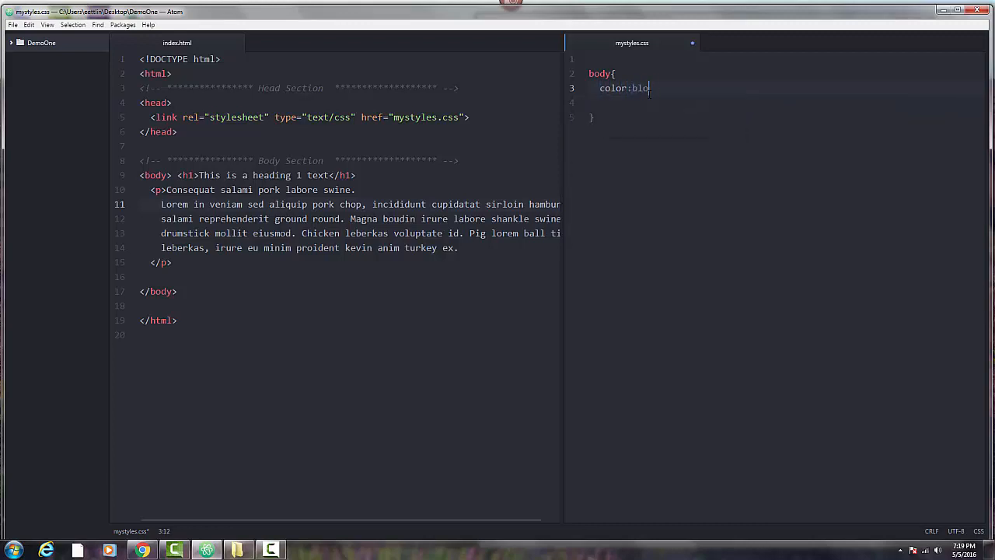
key(Backspace)
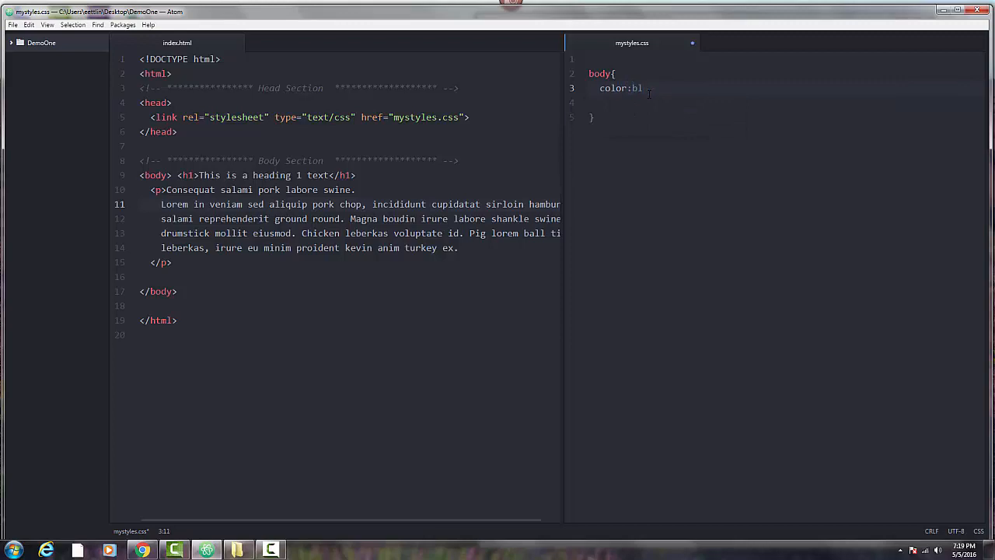
text(ue;)
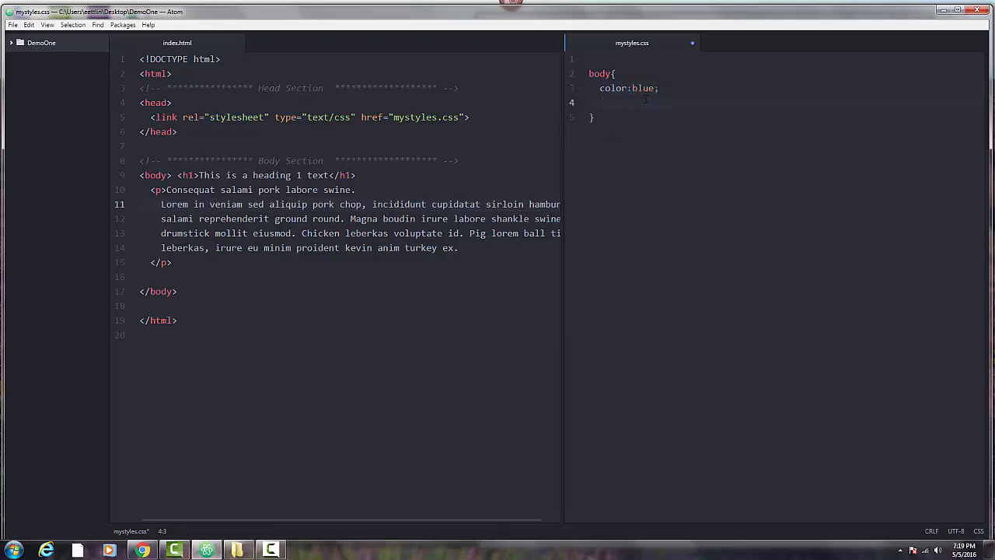
text(b)
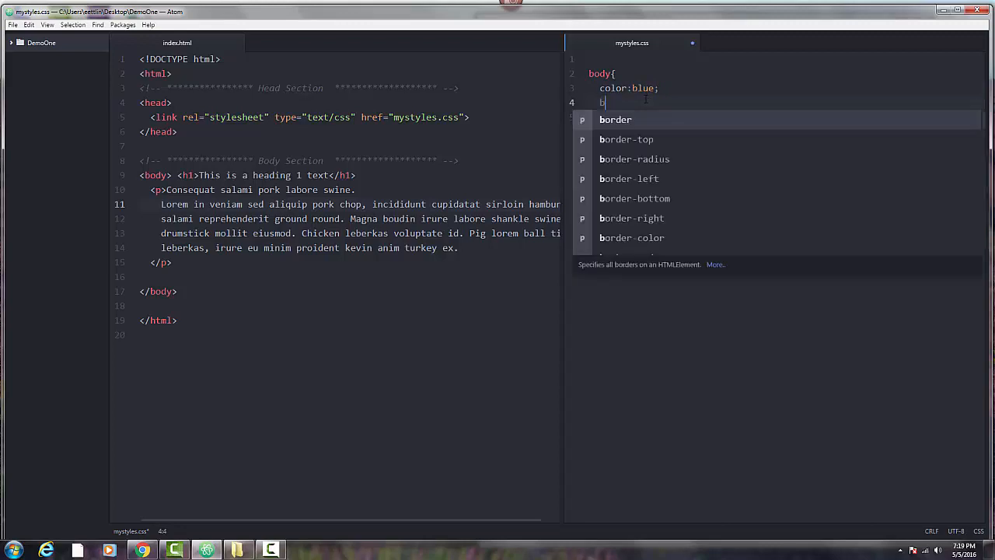
text(ackground-color:)
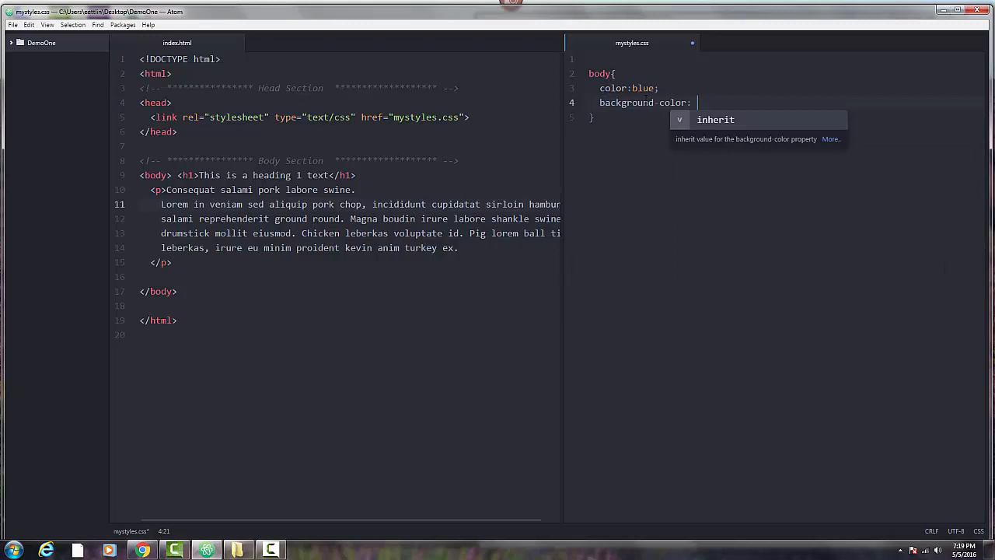
text(pink)
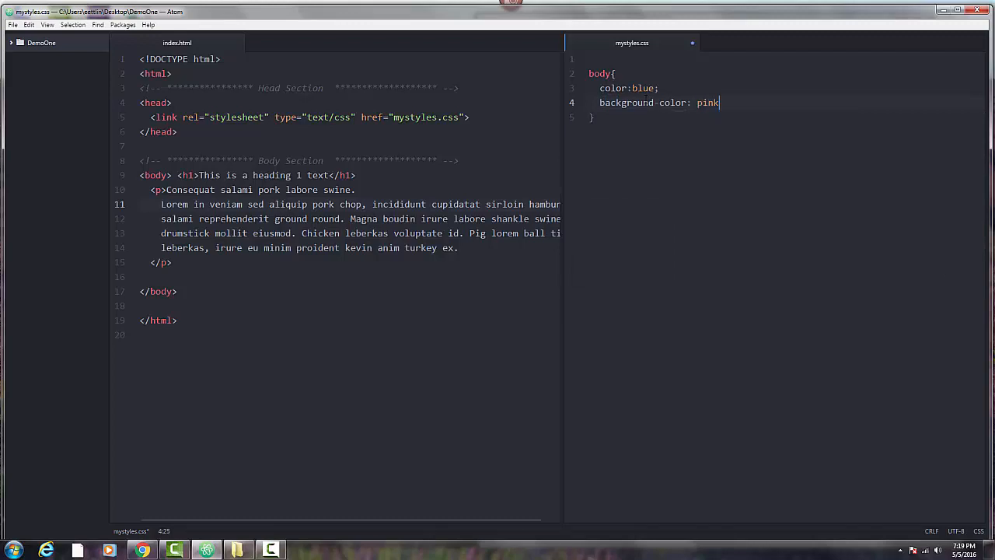
text(;)
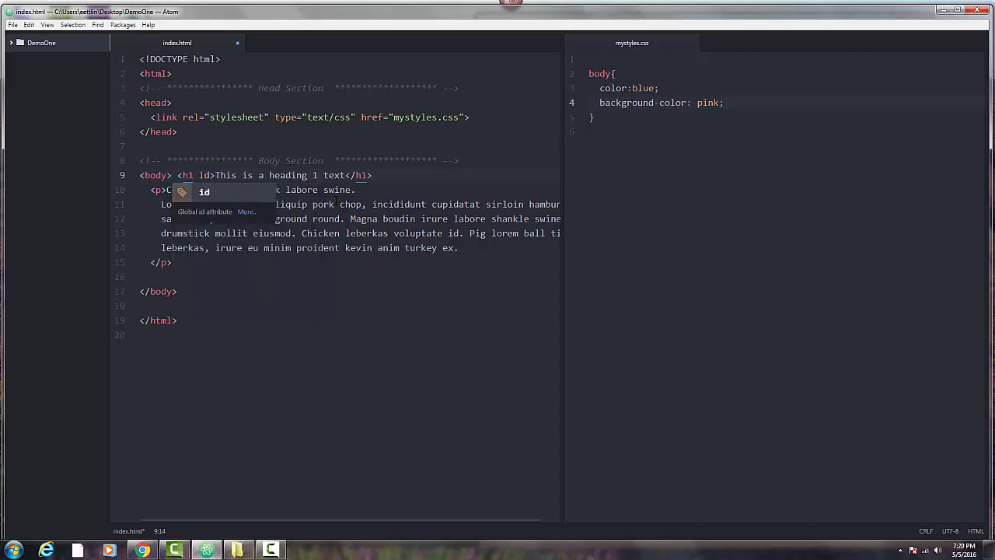
- Type id = "headText" inside the opening h1 tag
text(= "")
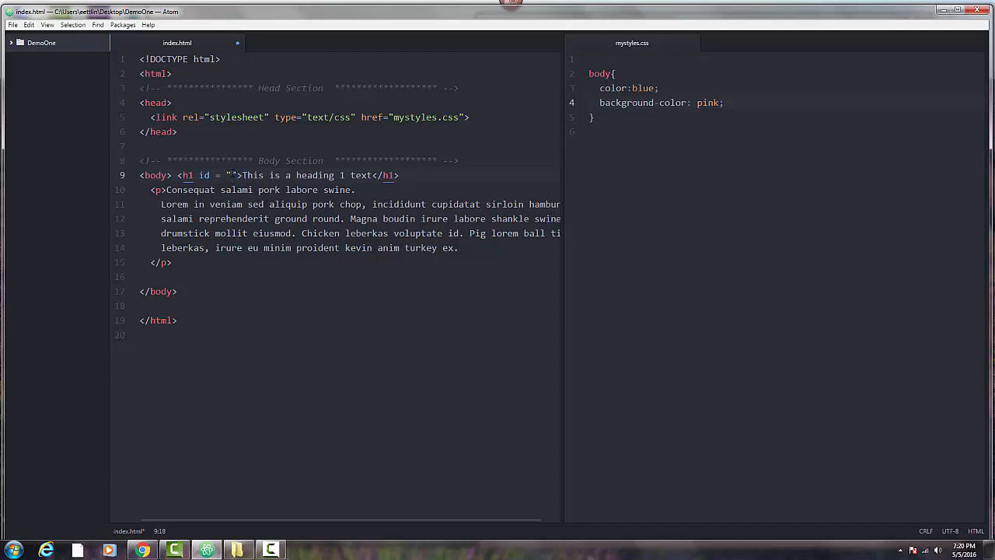
text(headTe)
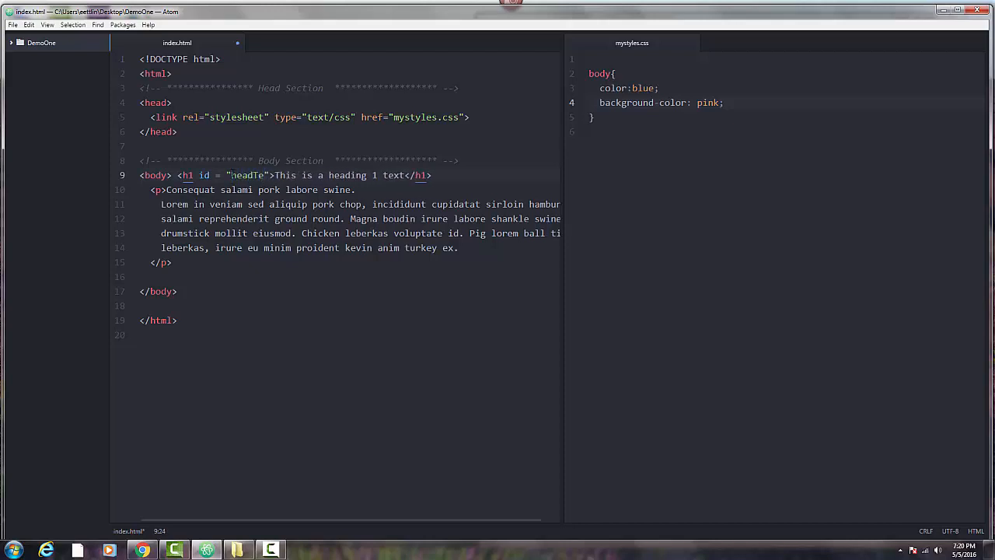
text(xt)
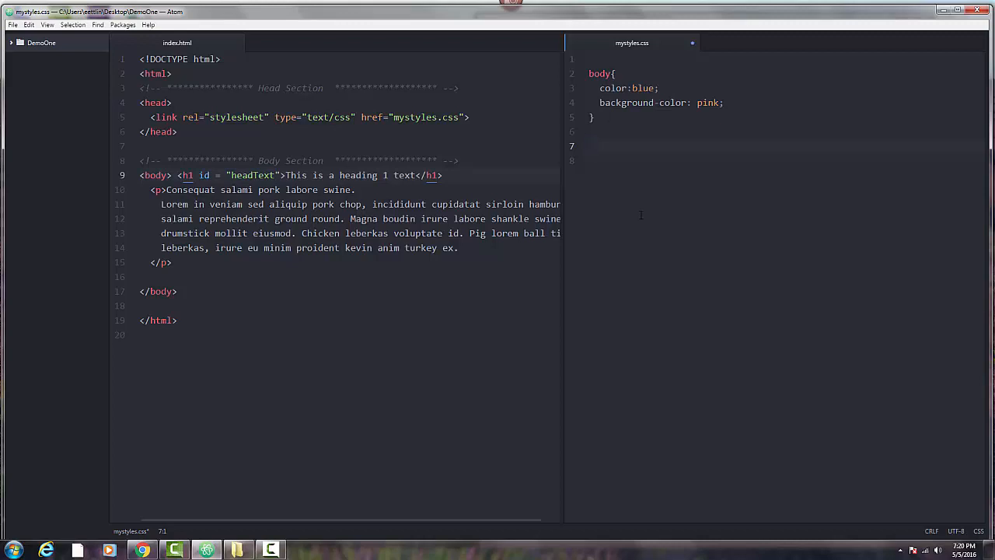
- Start a #headText rule below the body rule in mystyles.css
text(#)
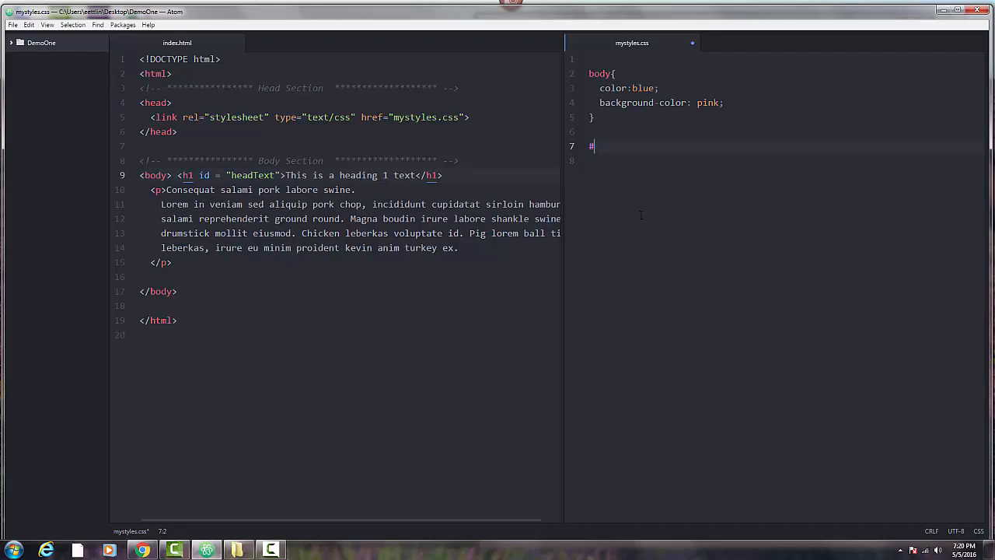
text(headT)
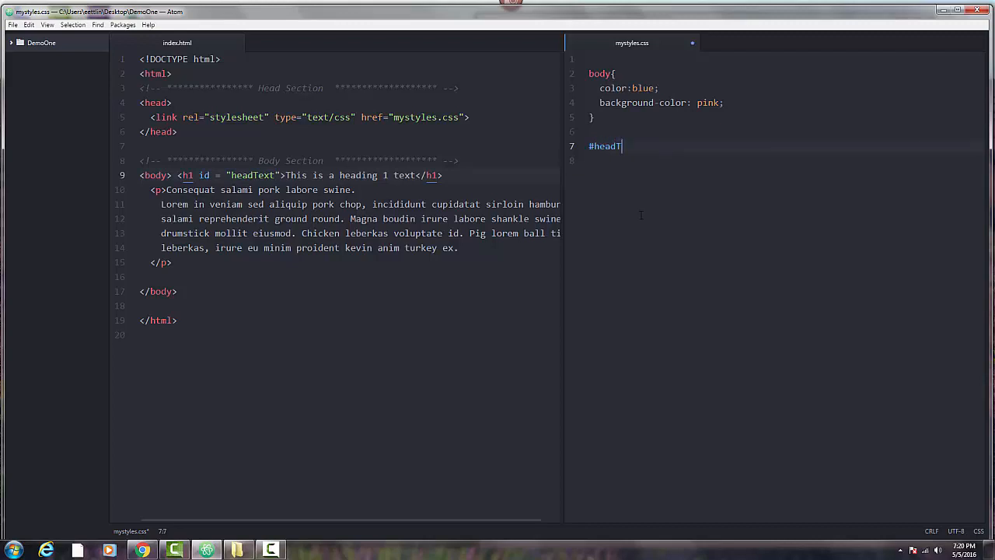
text(ext)
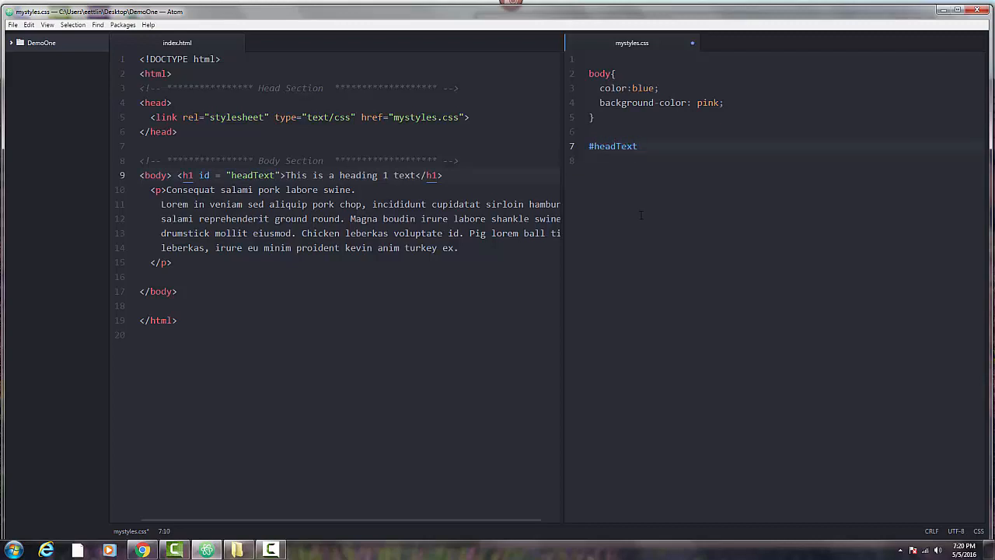
text({)
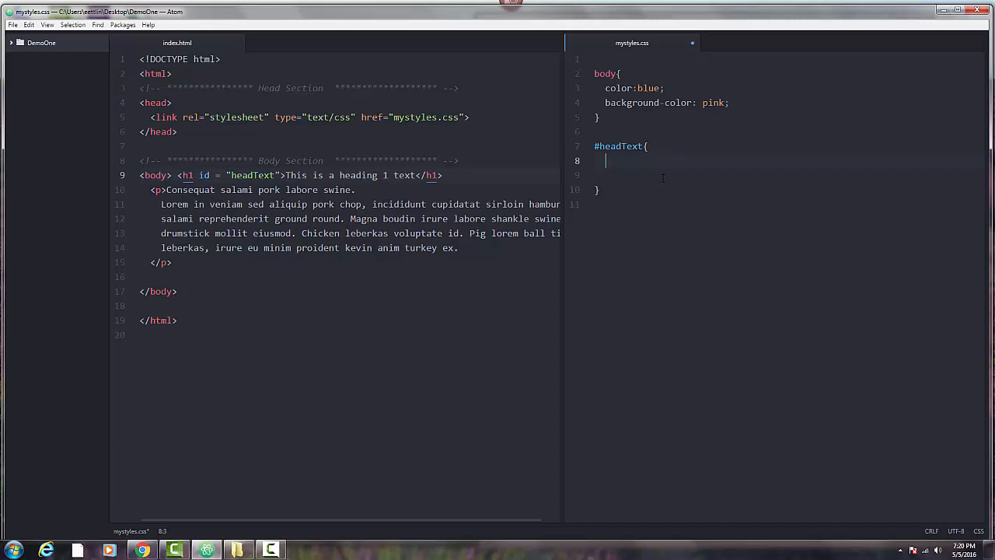
- Give #headText color: gray, save, and remove the empty line inside the rule
text(c)
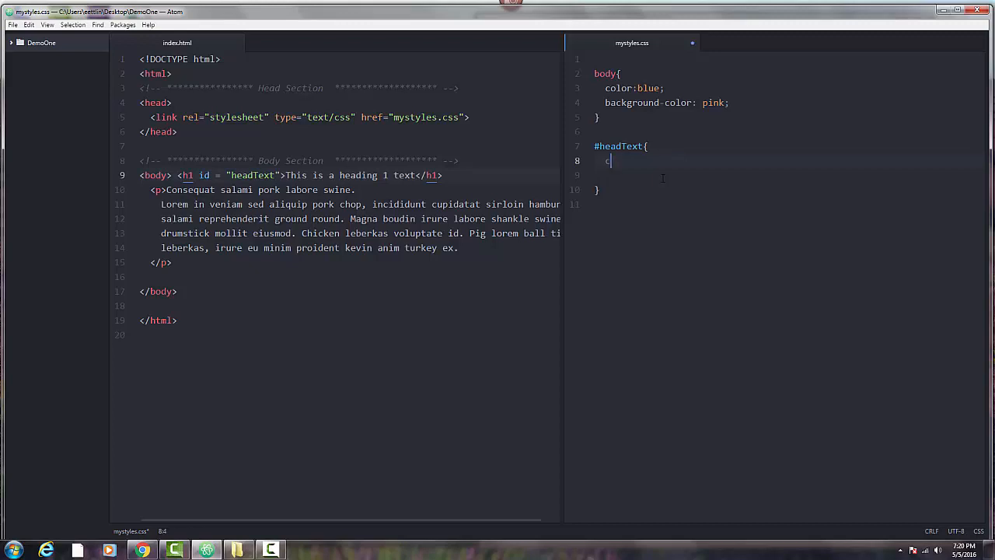
text(olor:)
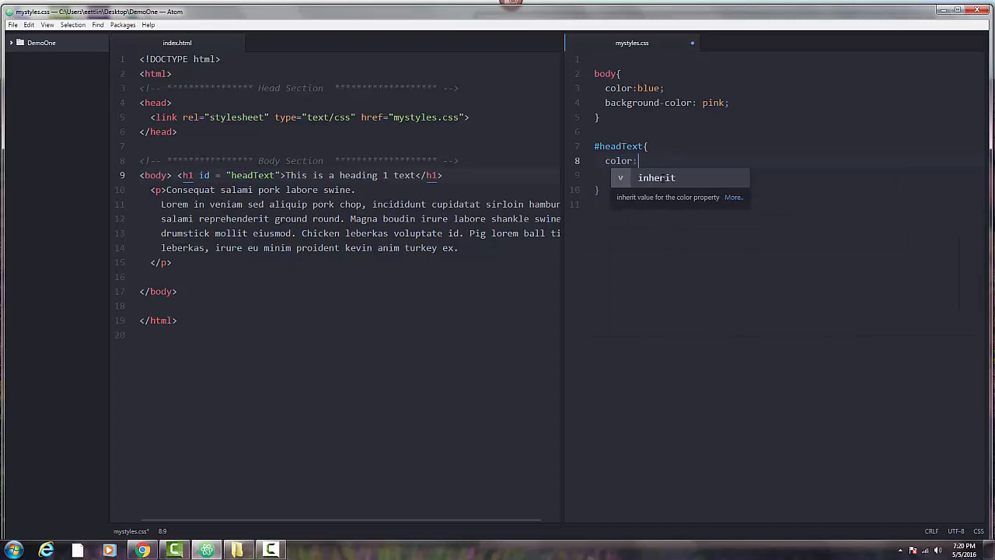
text(gra)
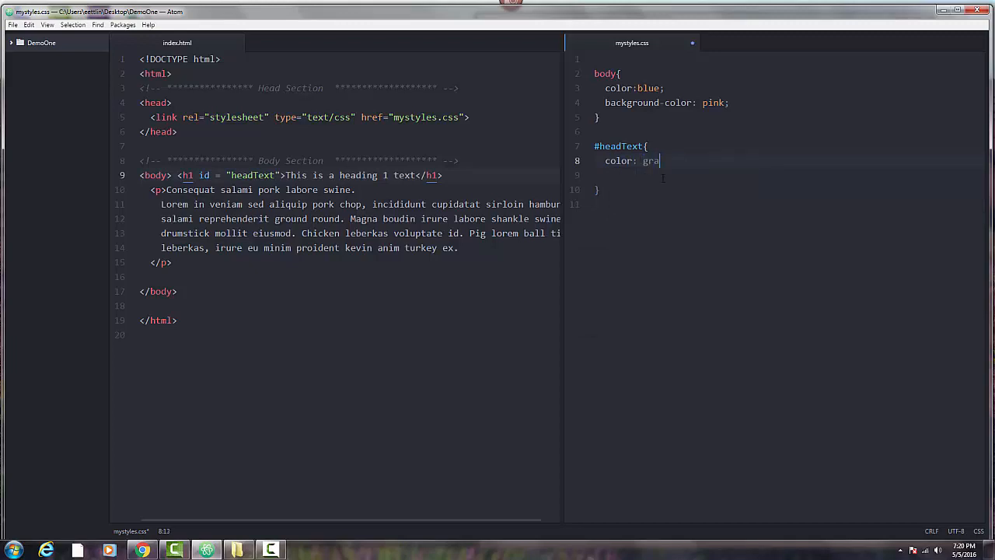
text(y;)
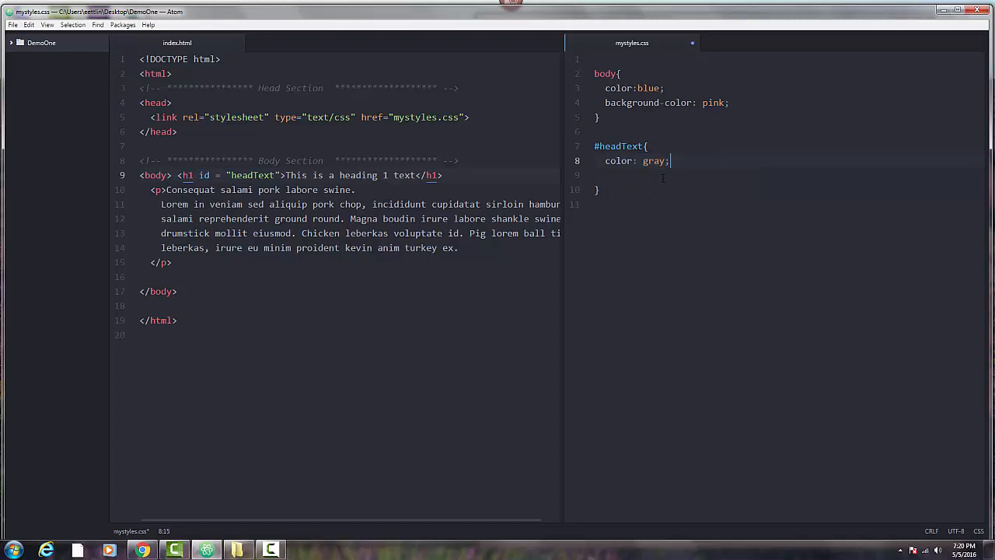
key(ctrl+s)
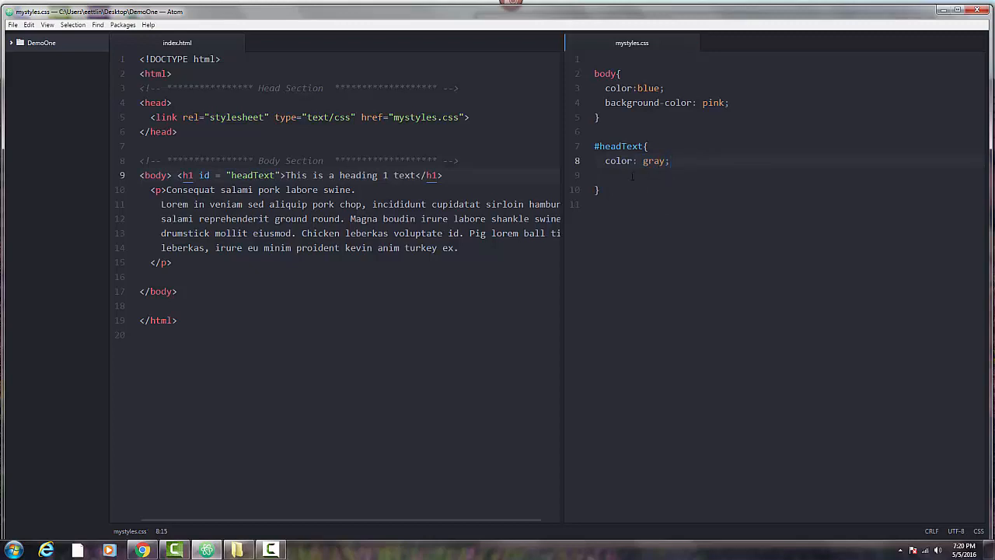
key(Backspace)
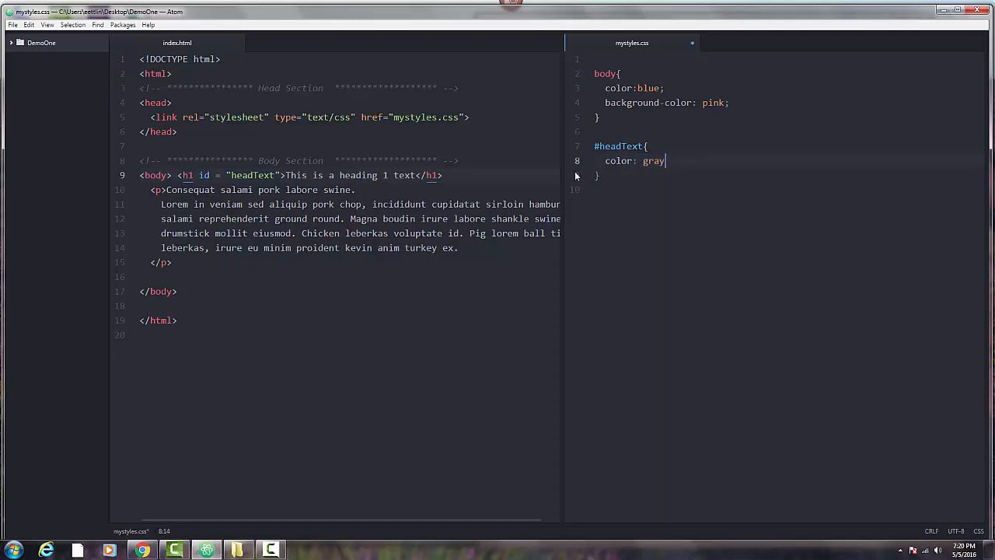
text(;)
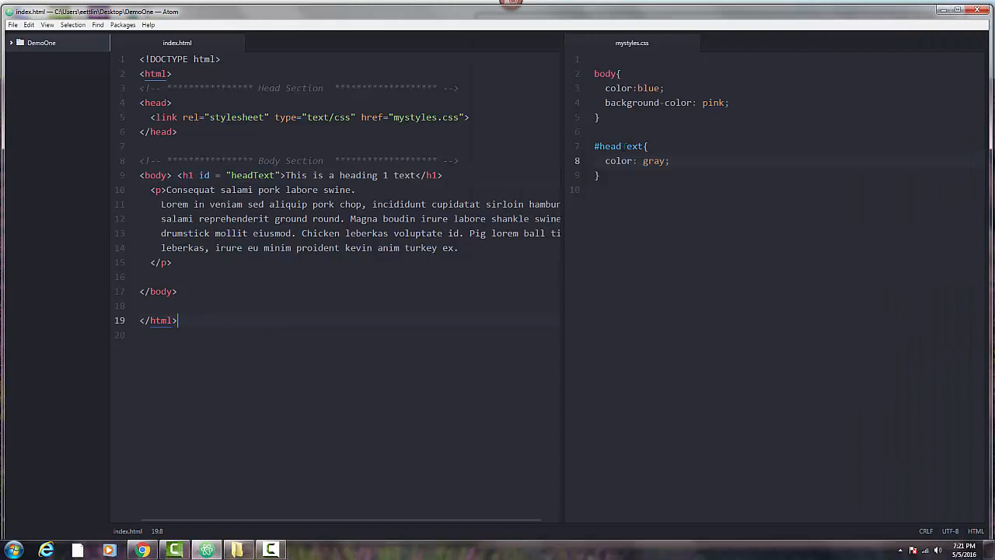
mouse_move(585, 97)
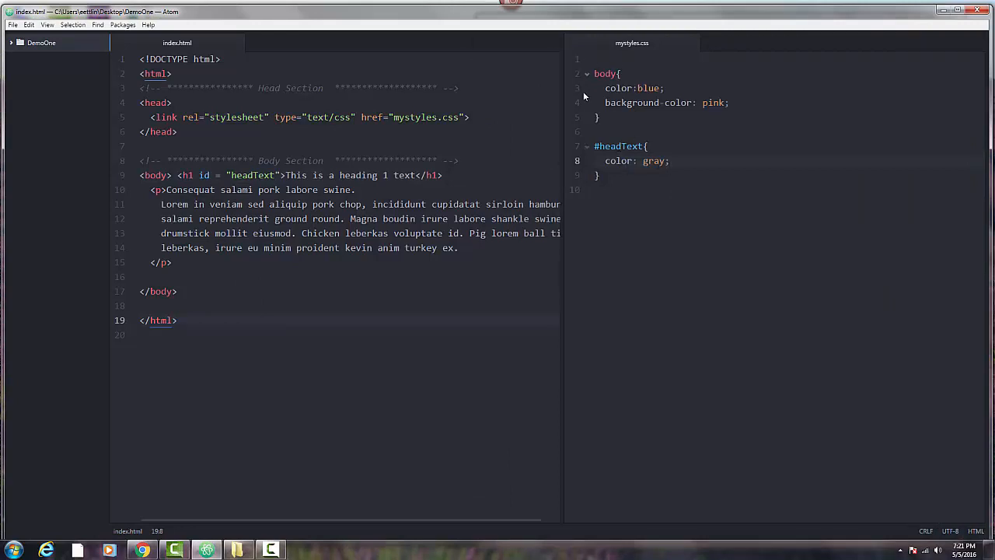
- Switch to index.html and place the caret inside the paragraph's opening tag
click(176, 321)
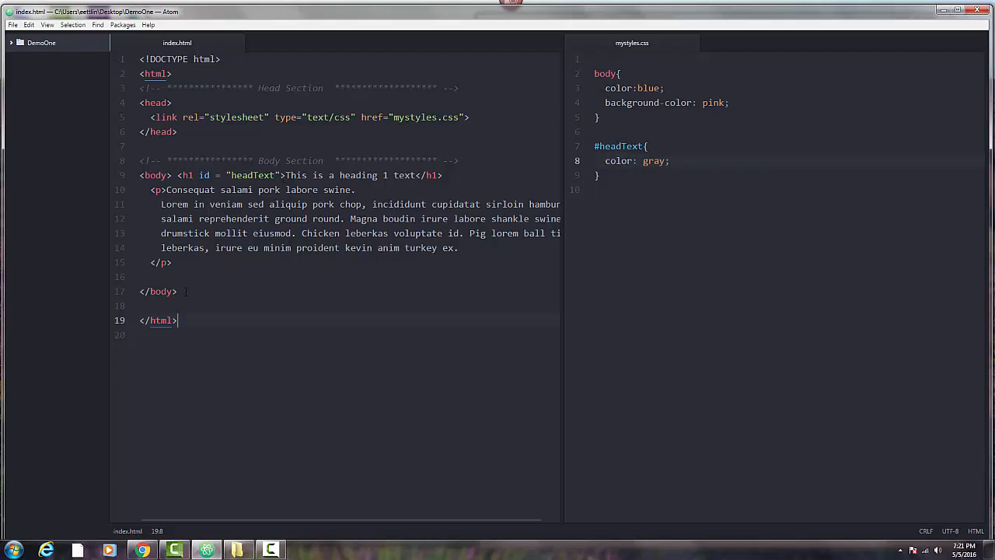
click(160, 190)
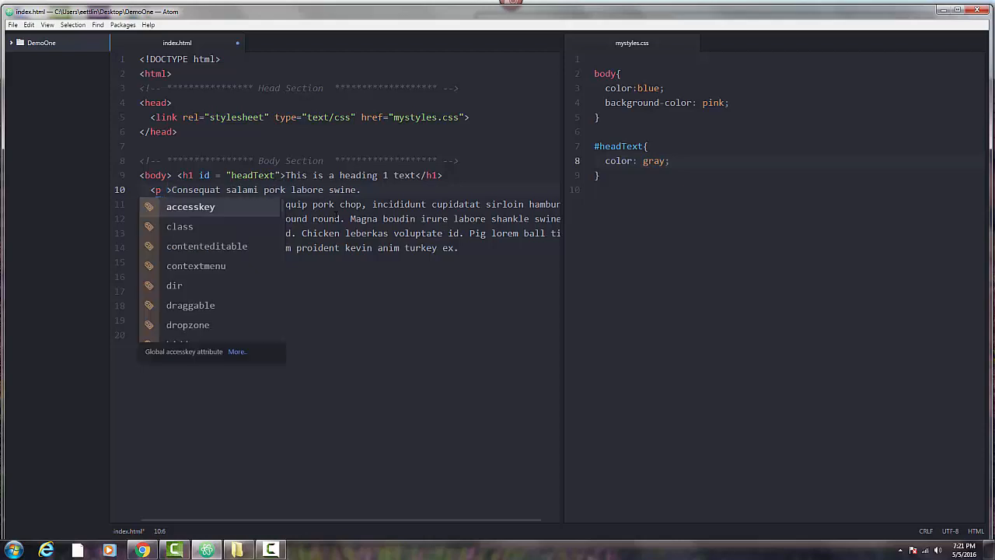
- Add class = "firstP" to the paragraph, then select firstP to rename it bodyP
text(class = ")
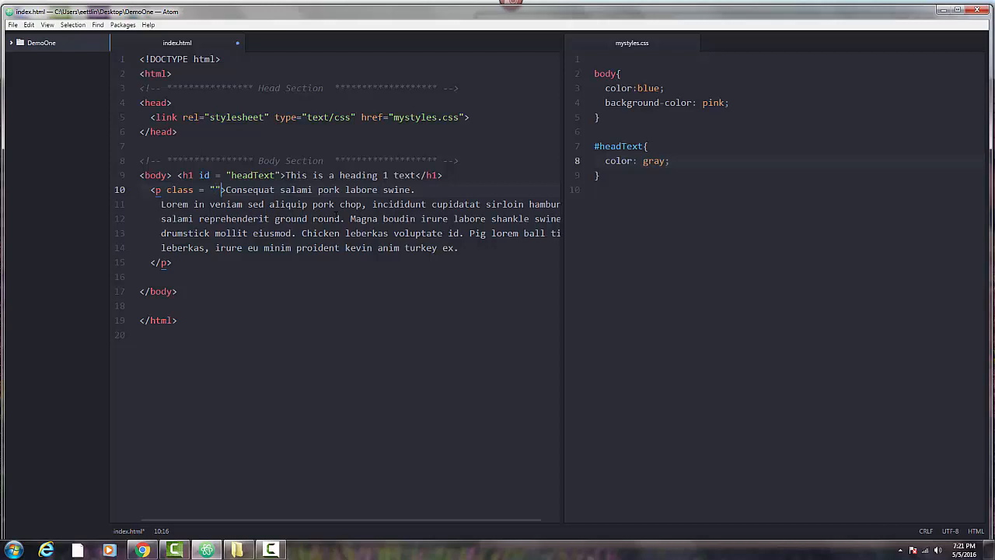
text(fi)
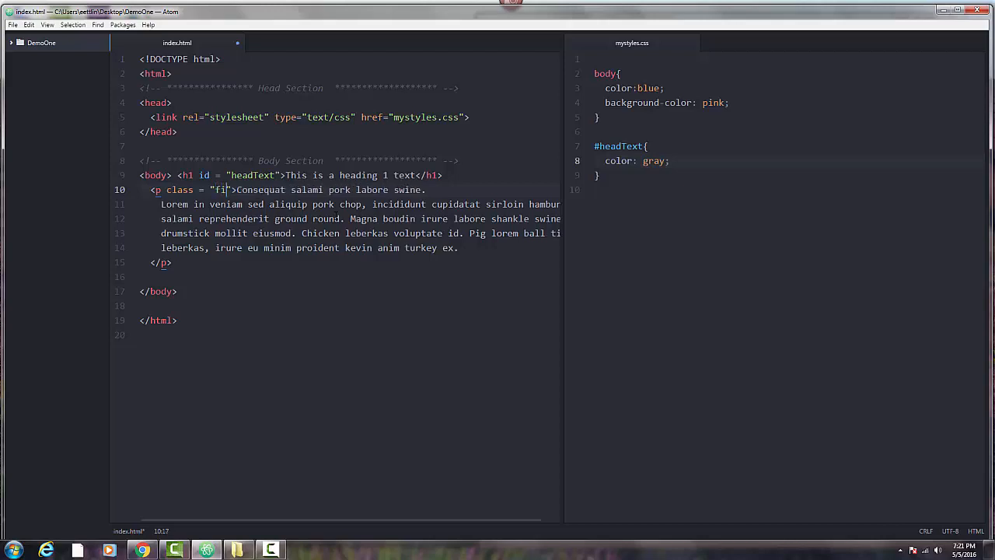
text(rst)
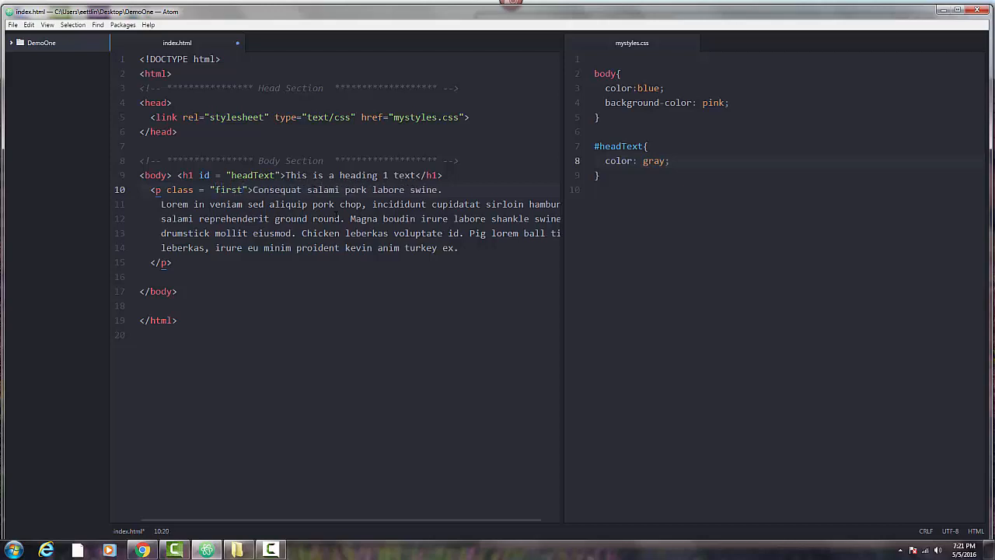
text(P)
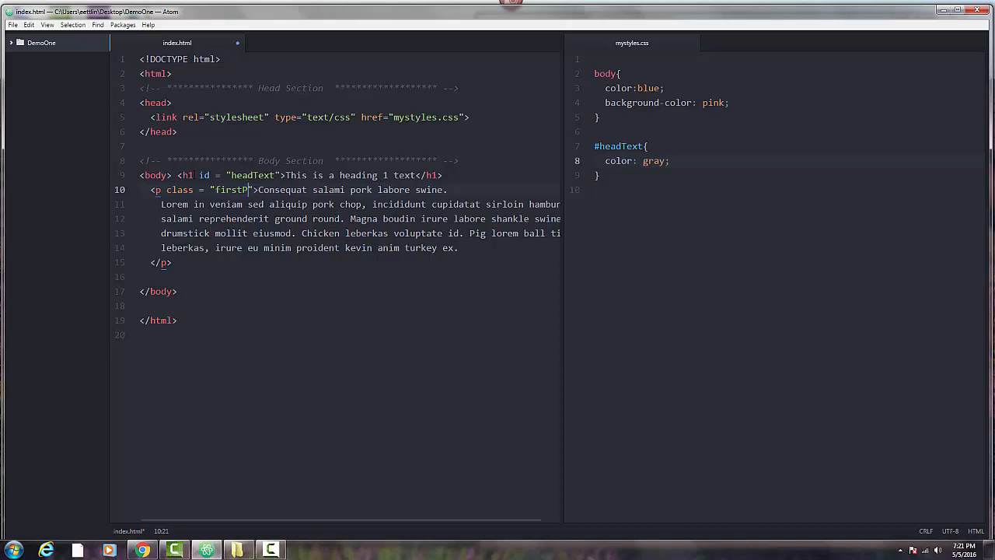
double_click(230, 190)
text(body)
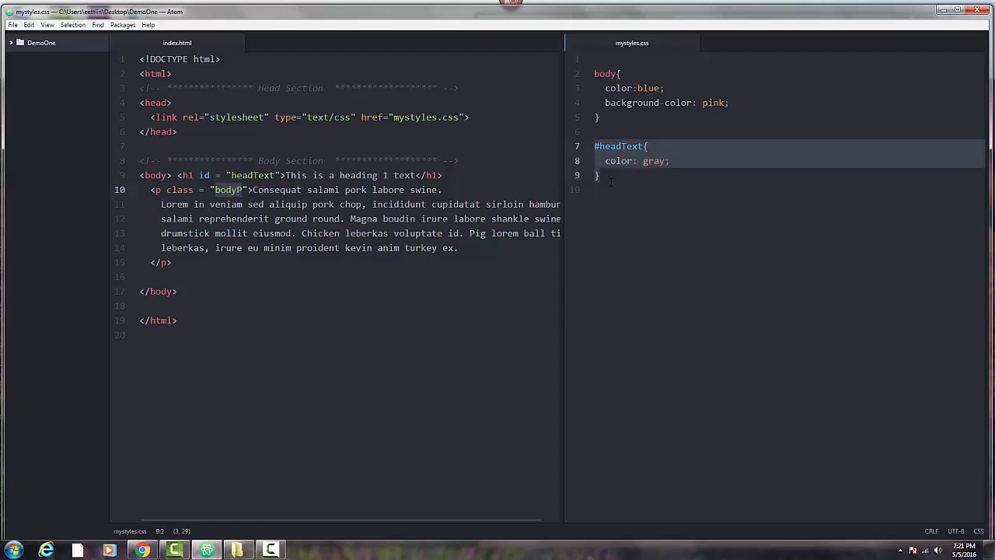
- Duplicate the #headText rule as a gray .bodyP rule and save mystyles.css
key(Return)
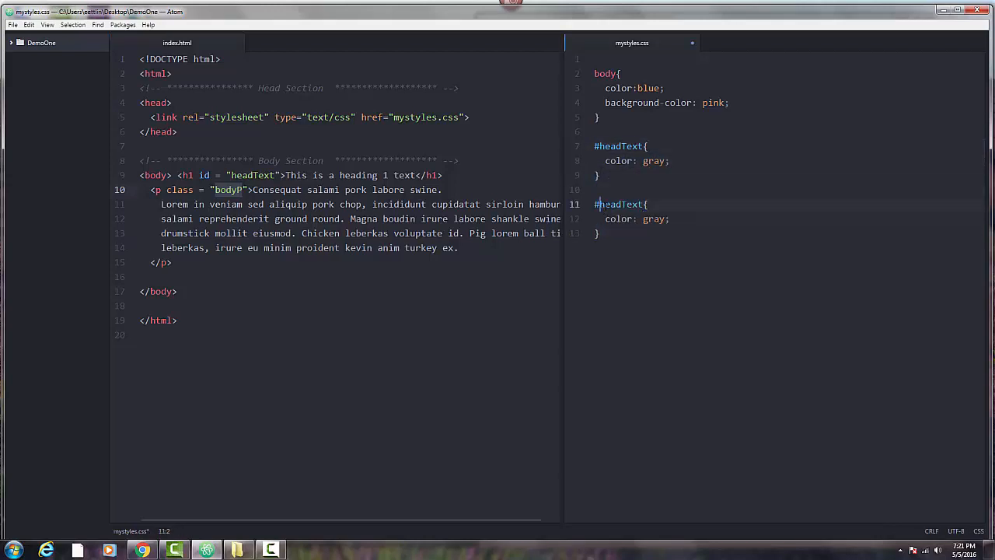
text(bo{)
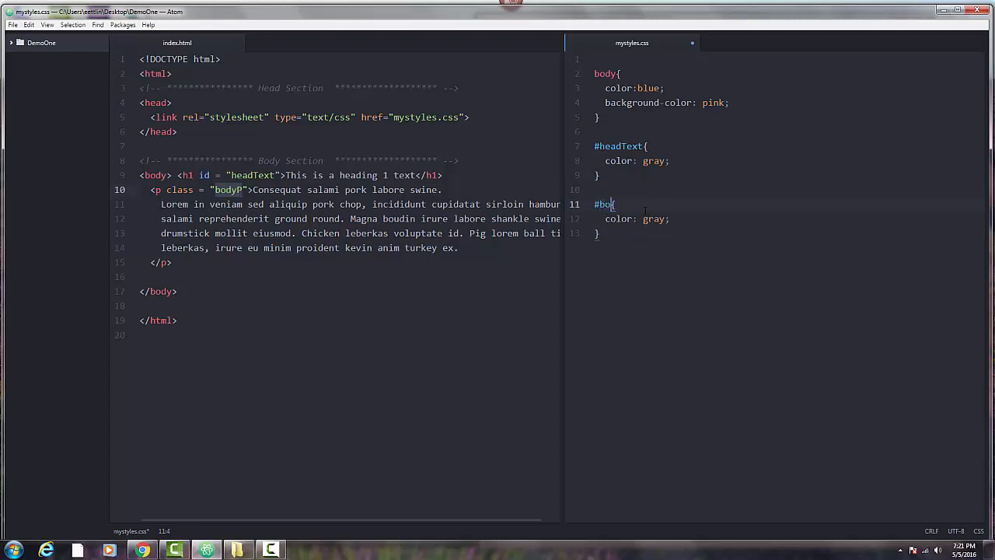
text(dyP)
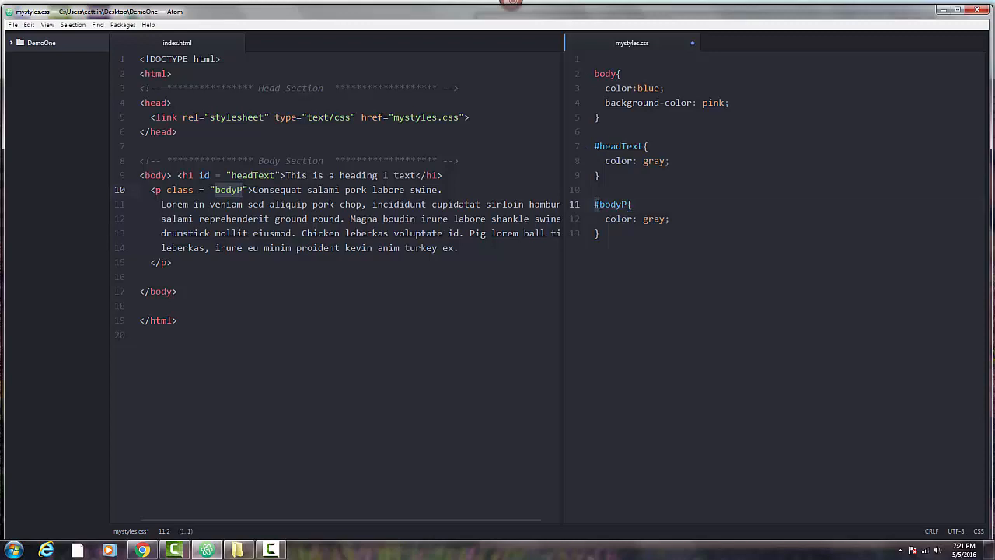
text(.)
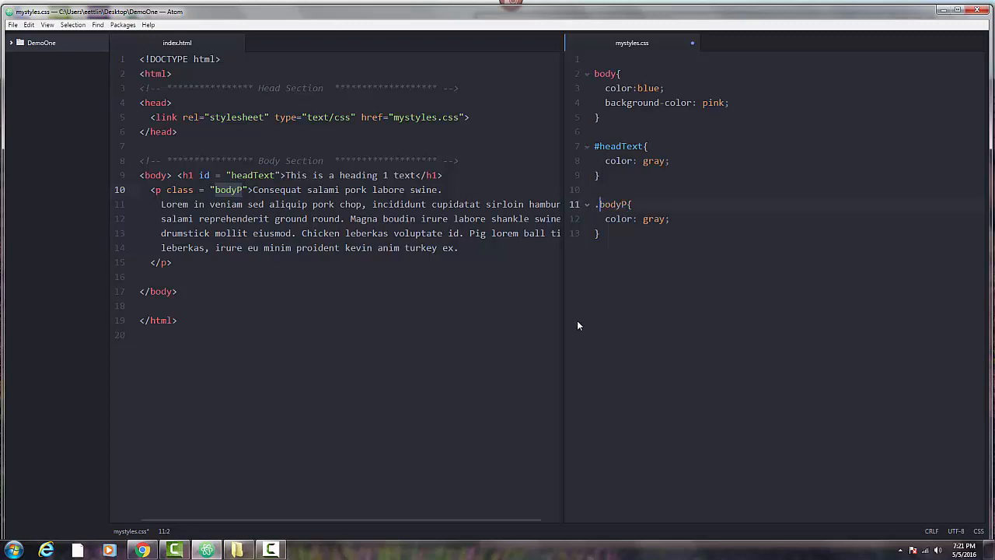
key(ctrl+s)
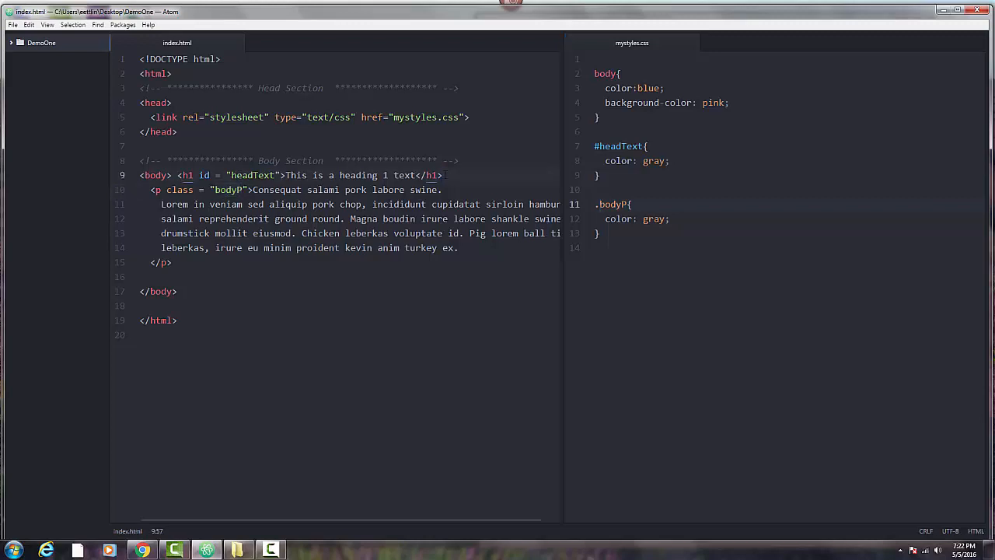
- Add a blank line after the h1 in index.html and make .bodyP purple
key(enter)
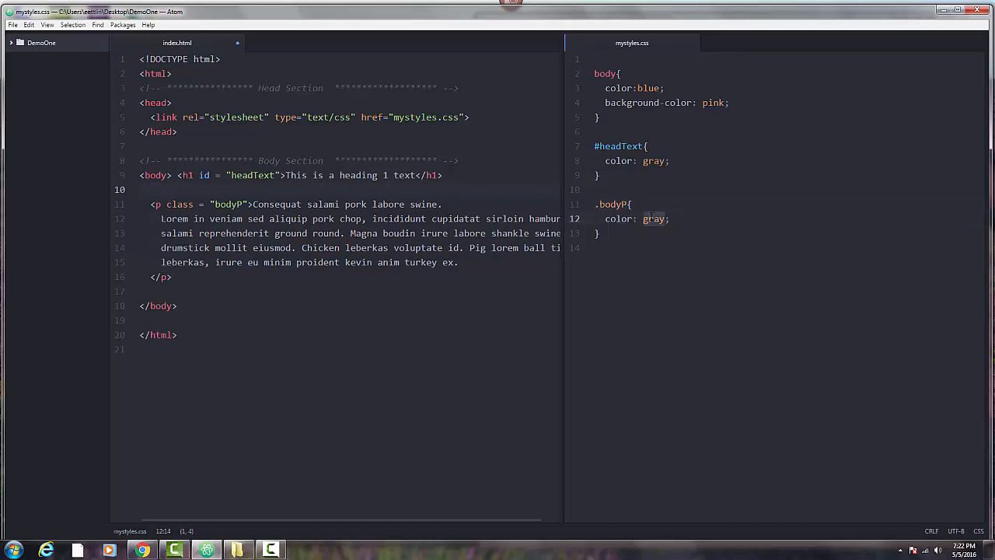
text(purpl)
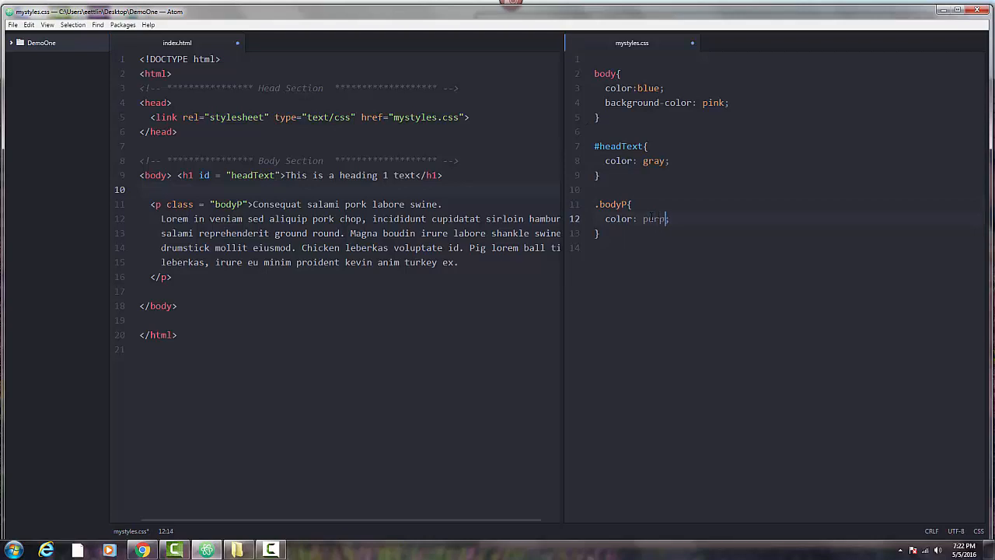
text(le)
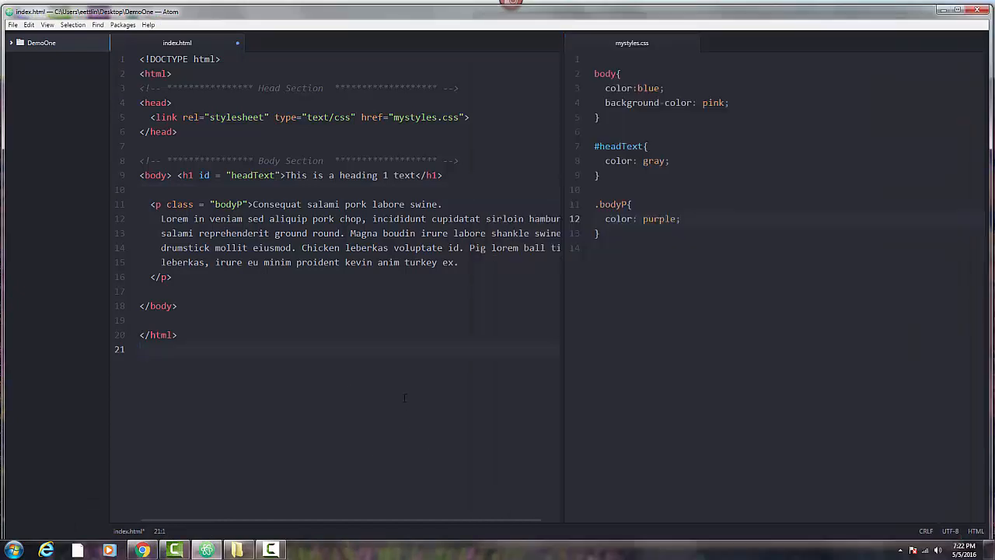
click(140, 348)
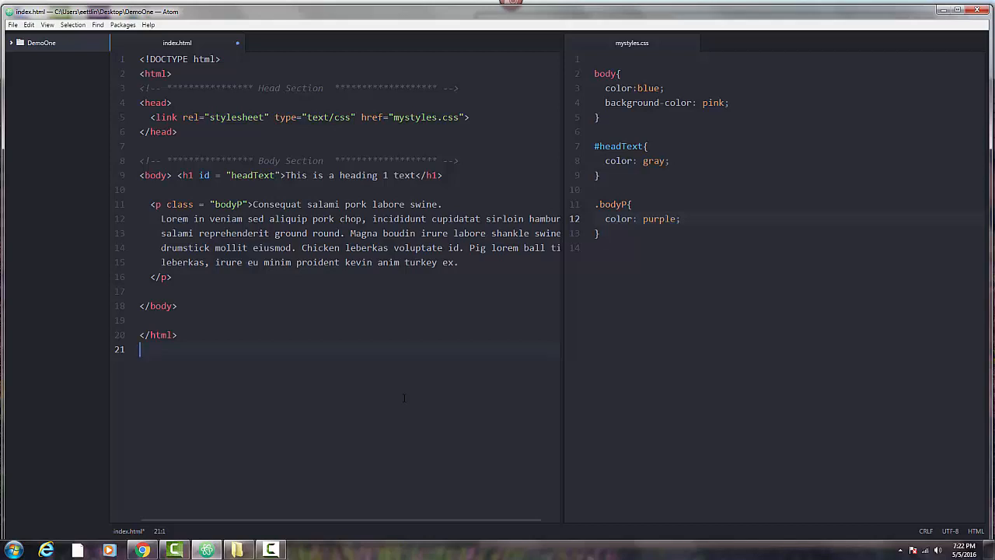